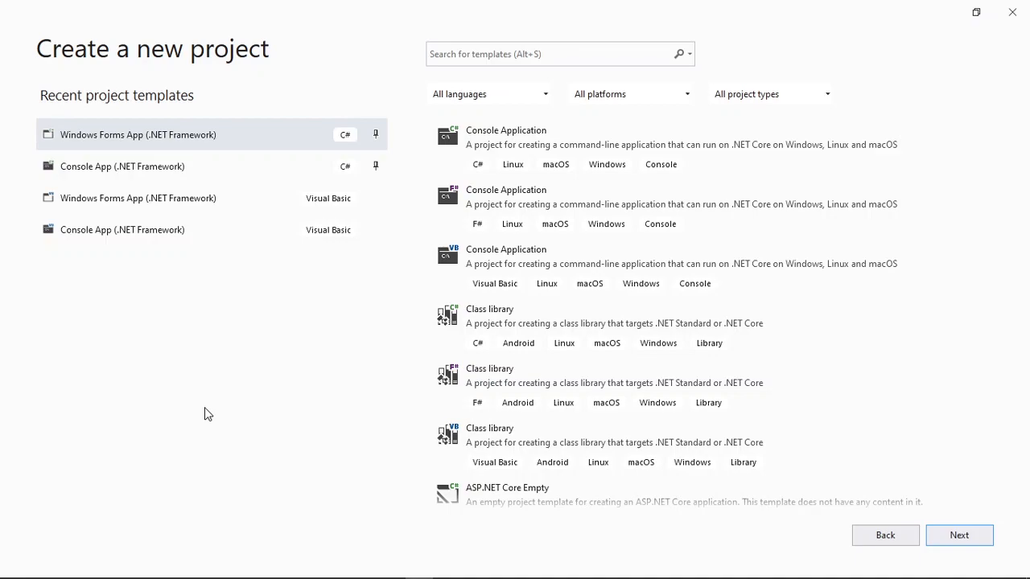
mouse_move(220, 149)
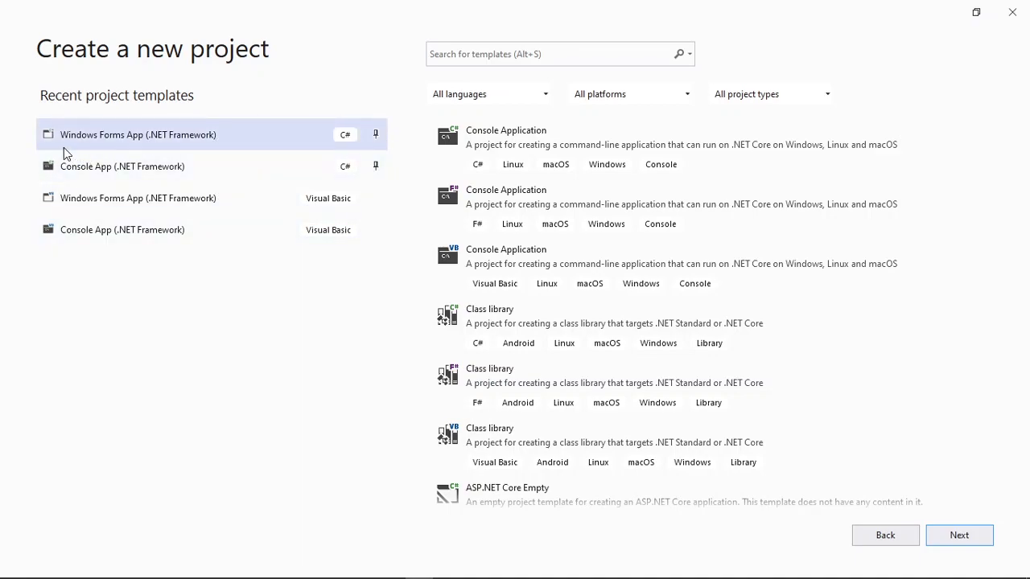
mouse_move(328, 143)
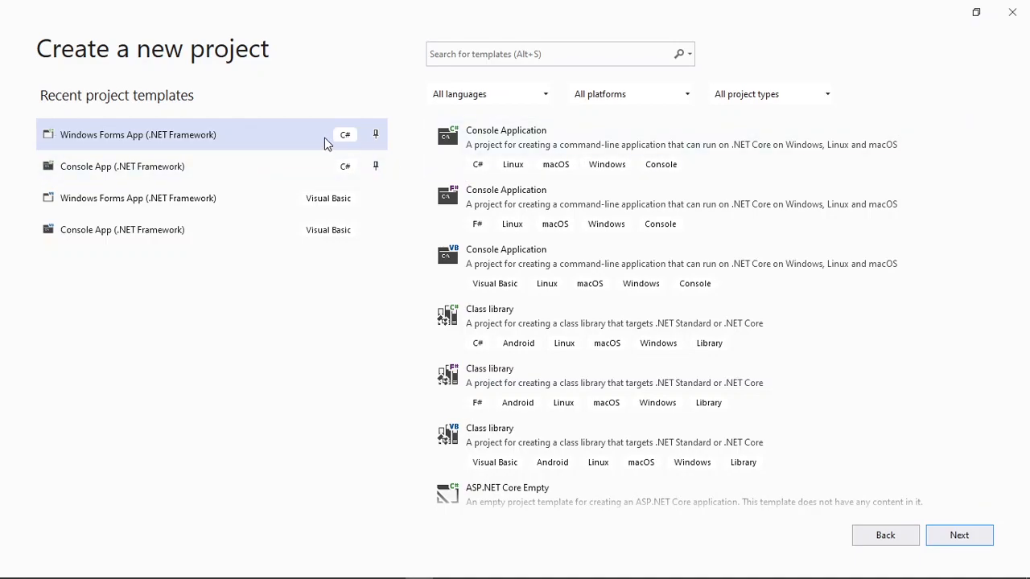
- Create the C# Windows Forms App project named 'password show hide'
click(958, 535)
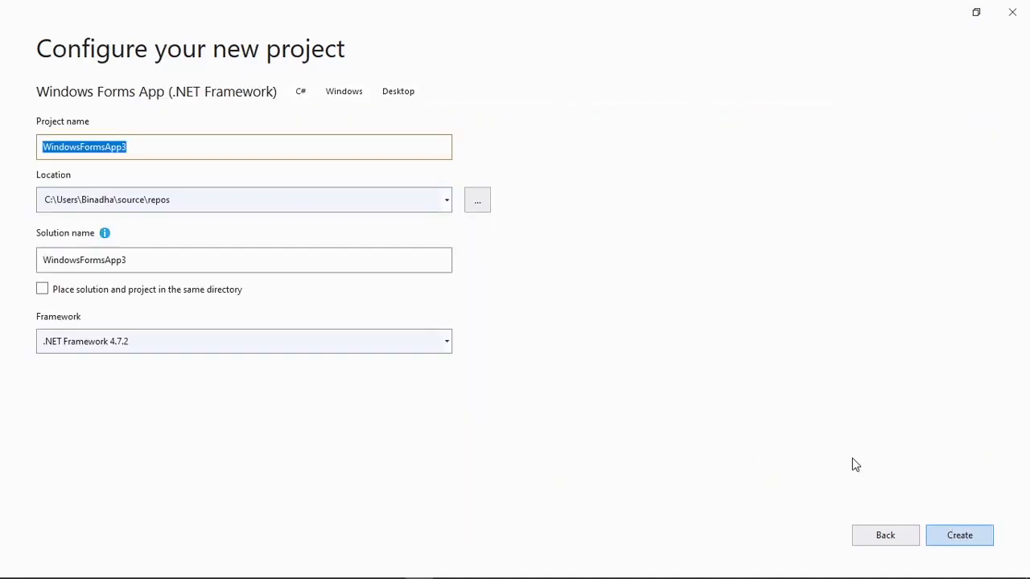
text(password show hide)
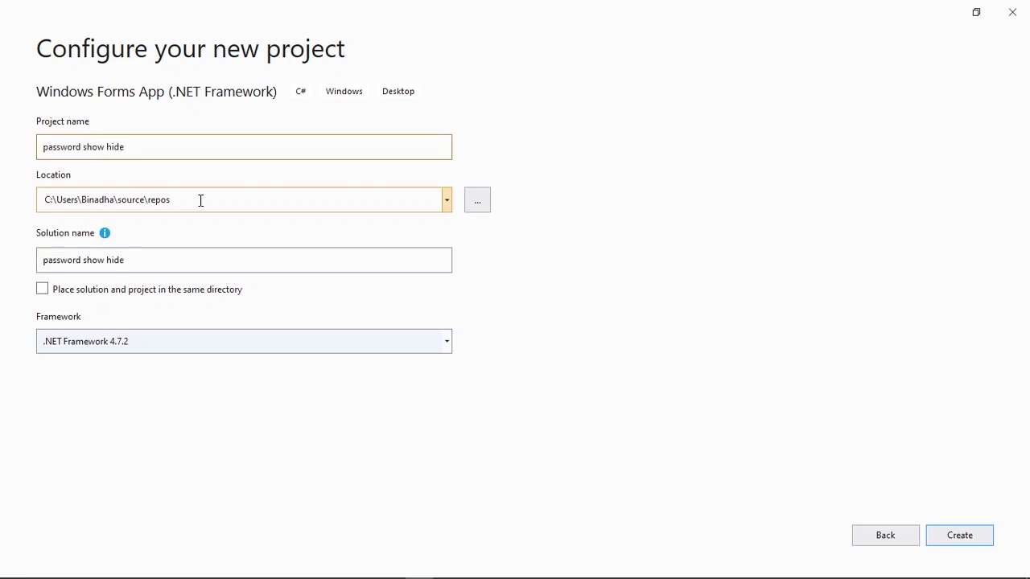
click(959, 535)
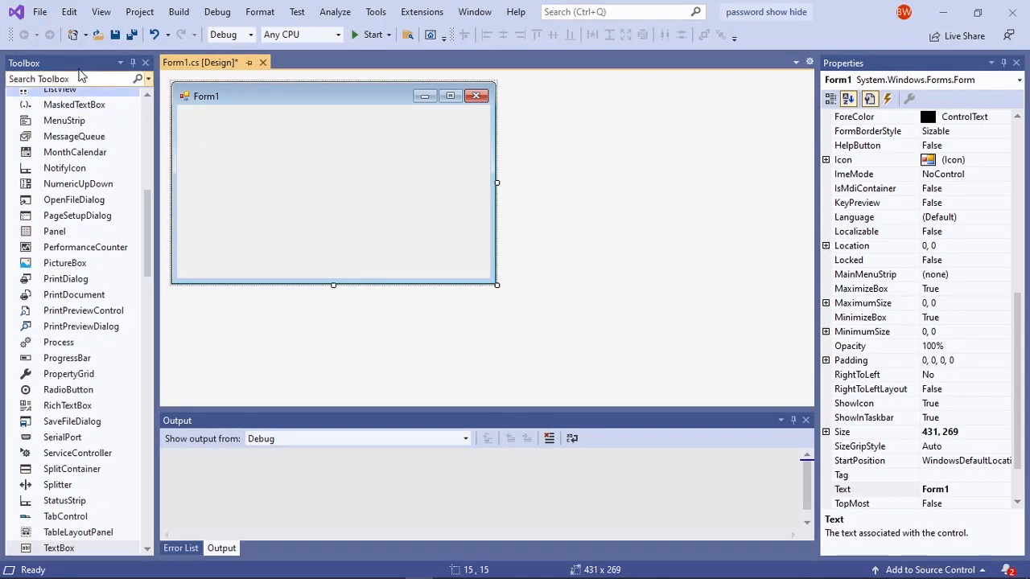
- Add a TextBox, a Label and a CheckBox to Form1 from the Toolbox
text(te)
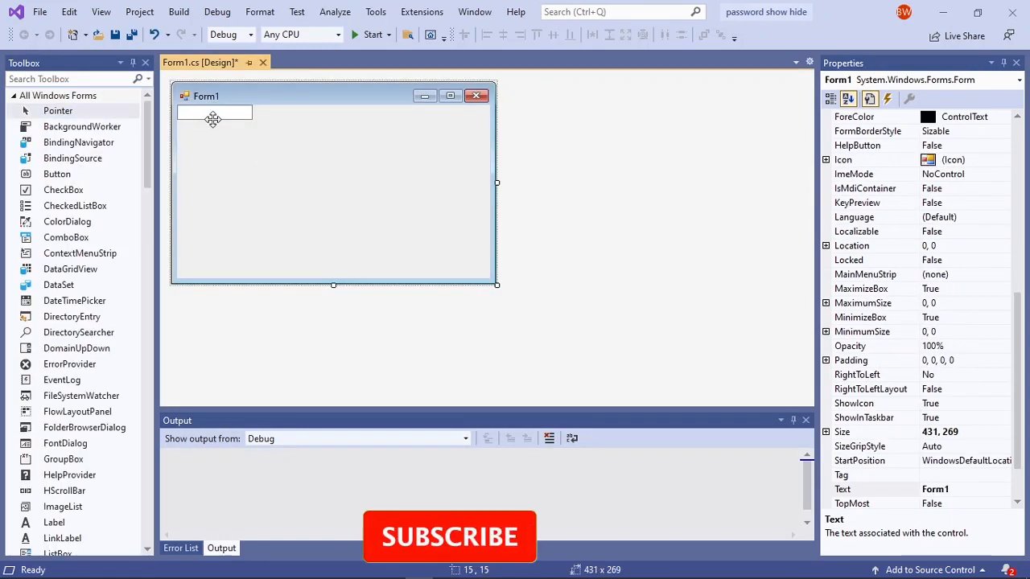
double_click(214, 112)
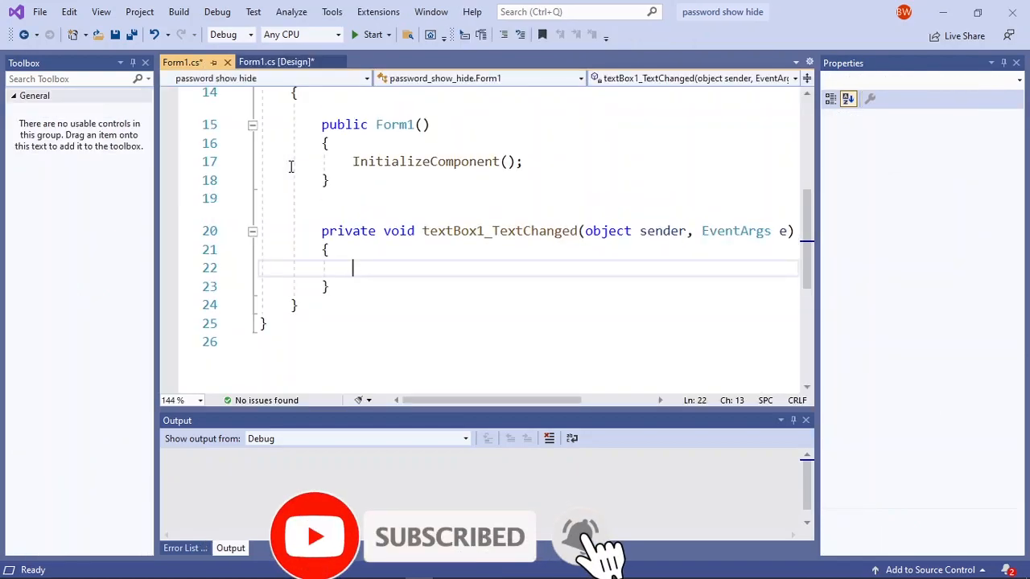
click(276, 61)
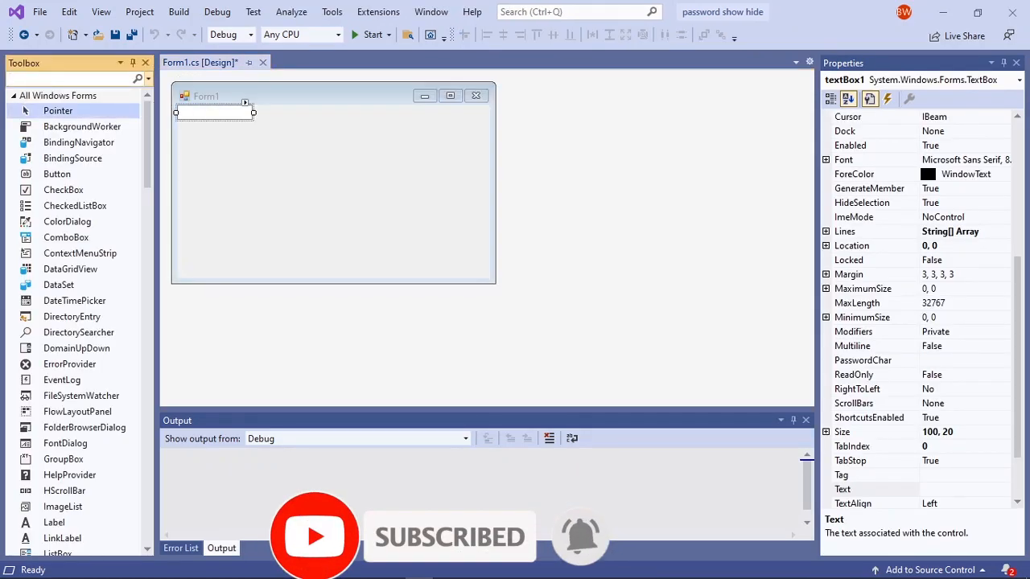
text(labl)
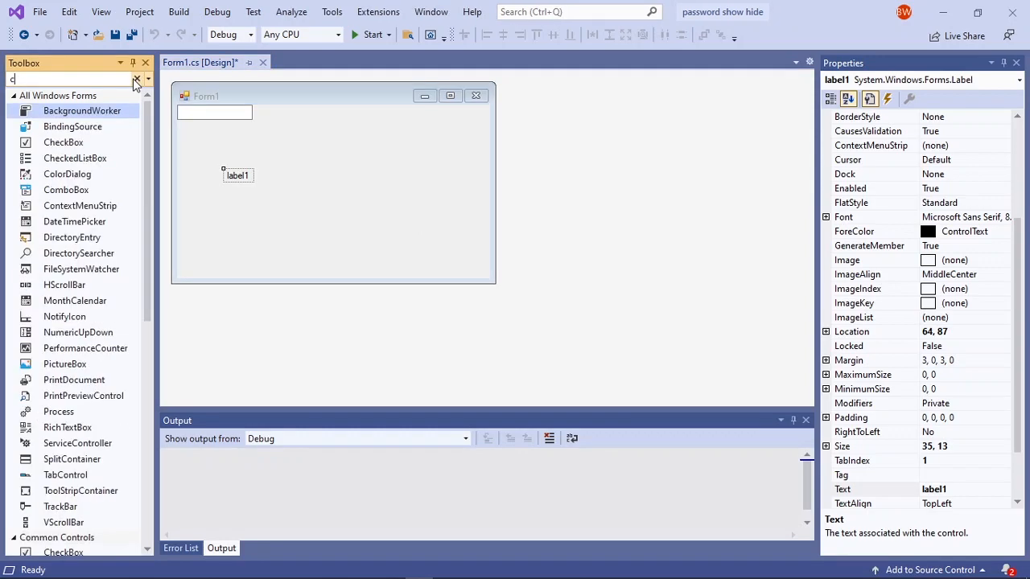
text(he)
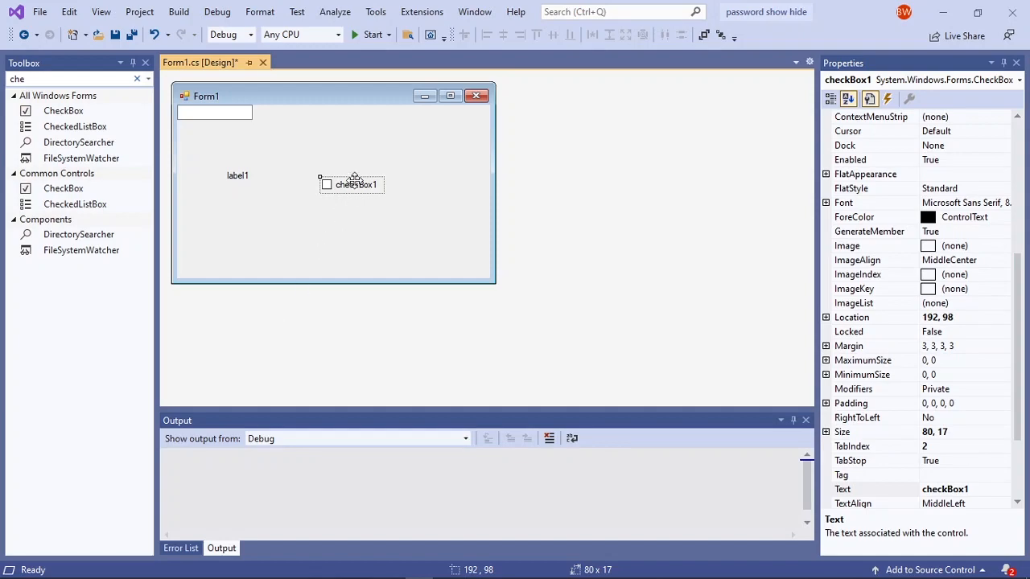
- Drag the checkbox and text box so label1, text box and checkbox sit in one row
drag(354, 184, 395, 175)
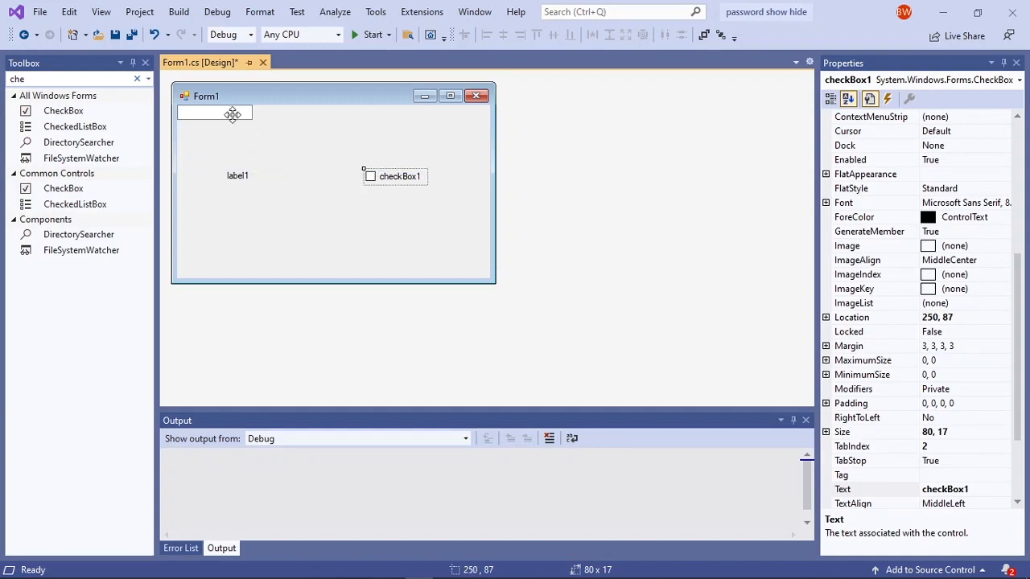
drag(215, 113, 279, 145)
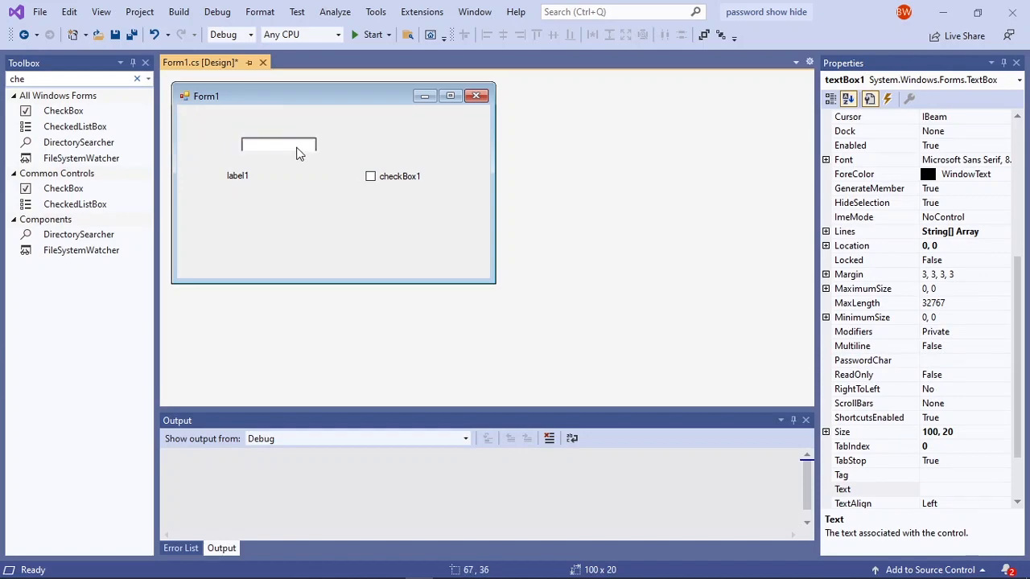
drag(279, 145, 294, 175)
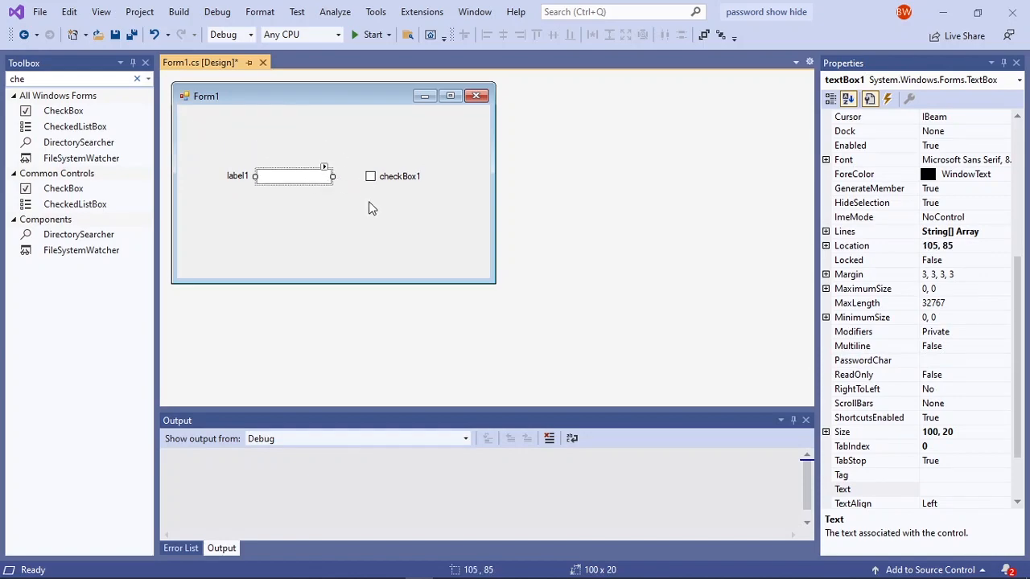
- Change label1's Text property to 'Password'
click(230, 203)
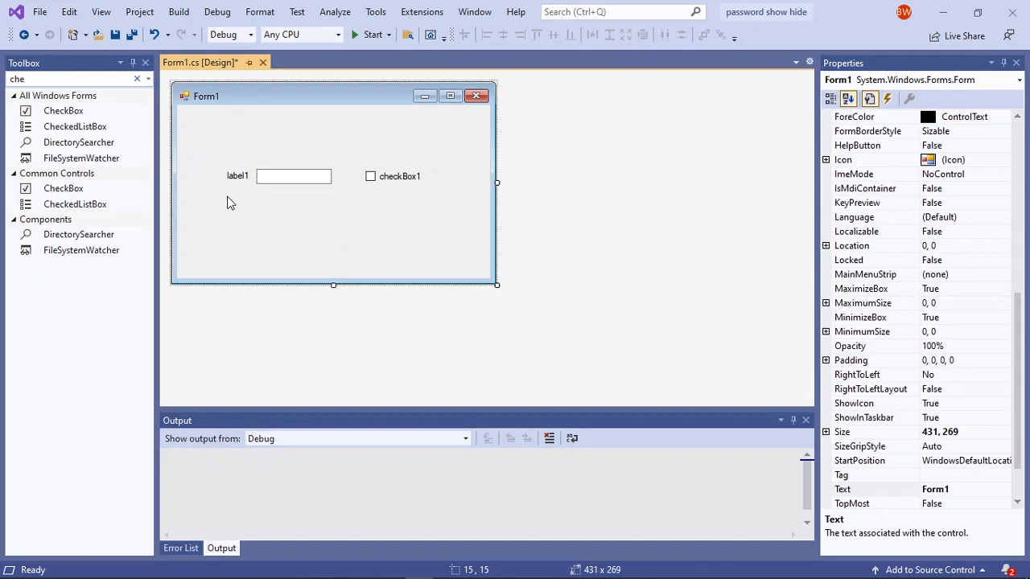
click(238, 175)
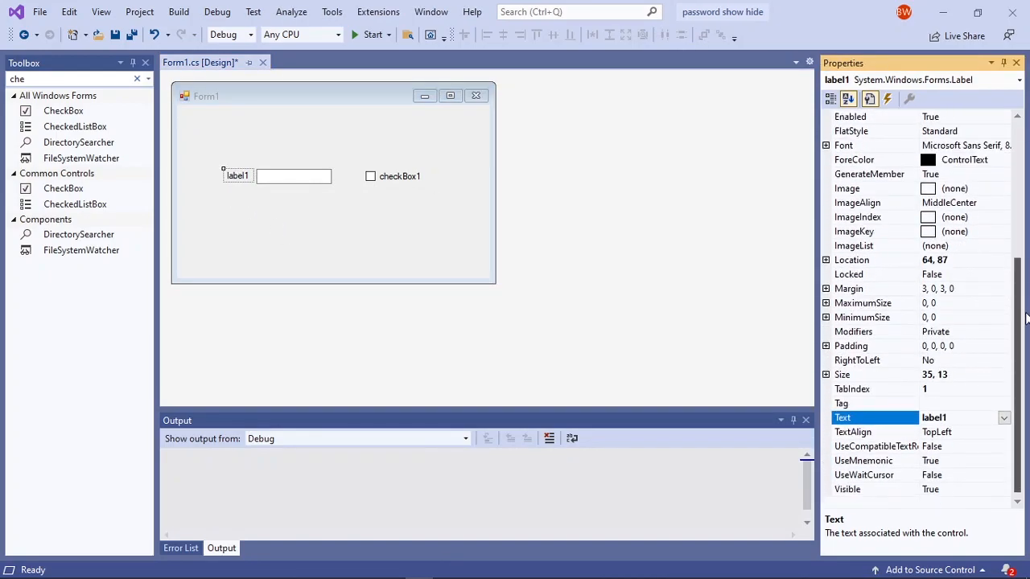
double_click(934, 417)
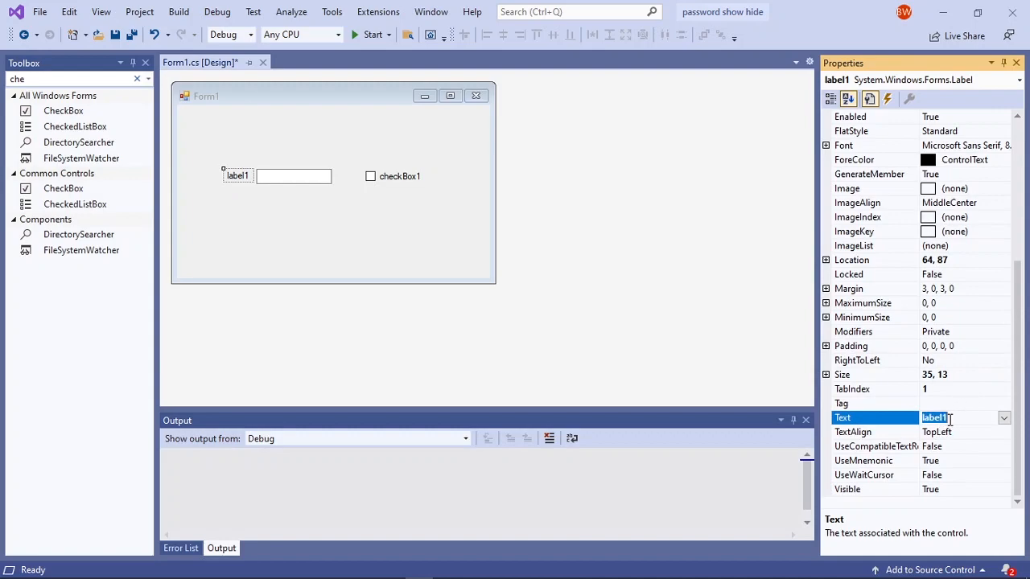
text(Pas)
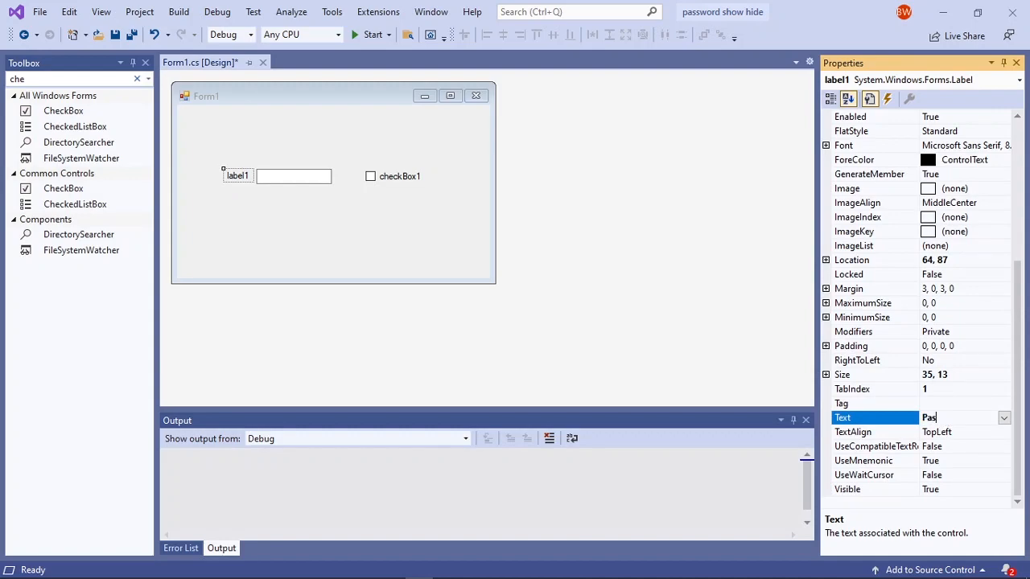
text(s)
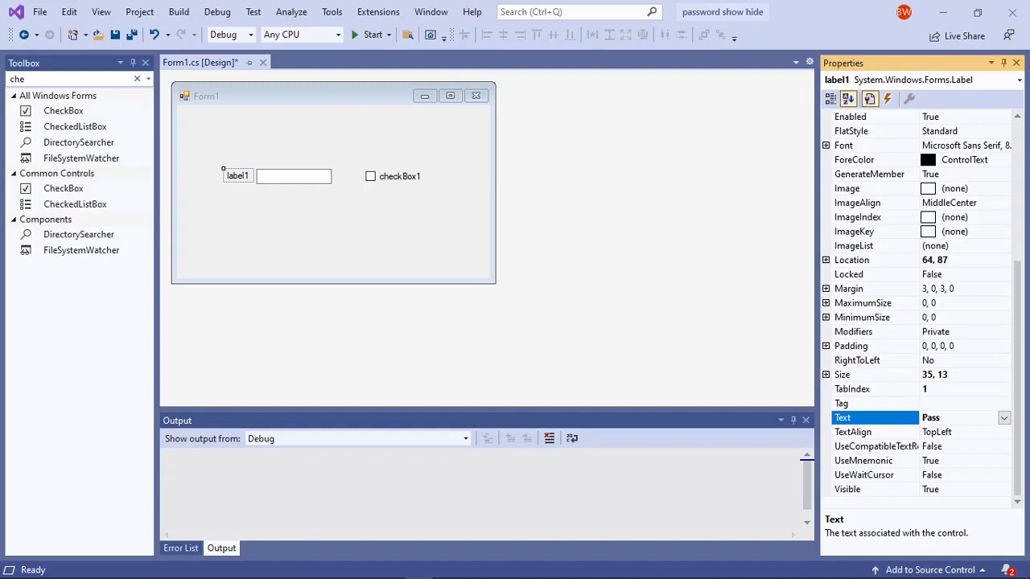
text(Password)
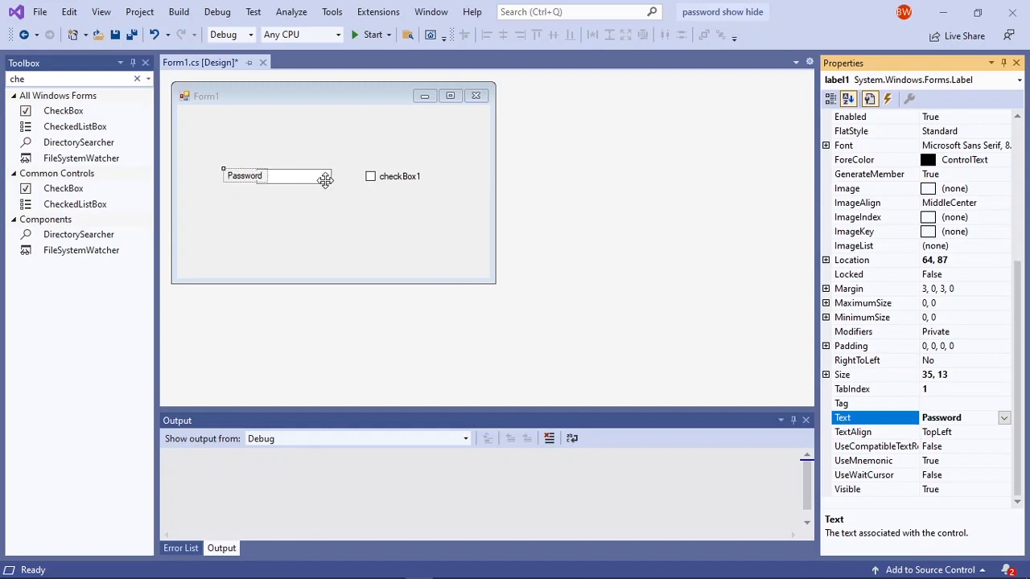
- Change checkBox1's Text property to 'Hide'
click(306, 175)
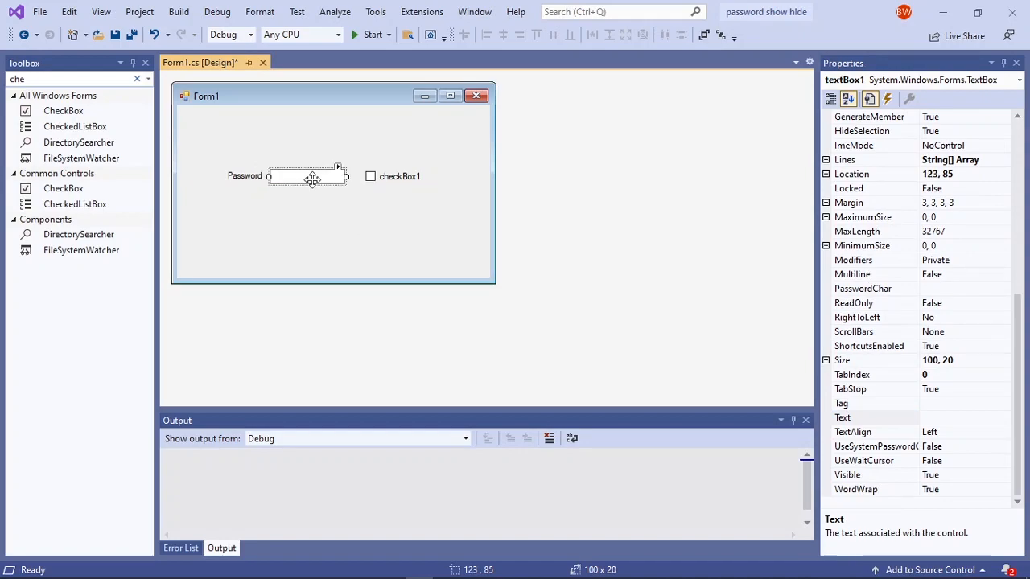
click(394, 176)
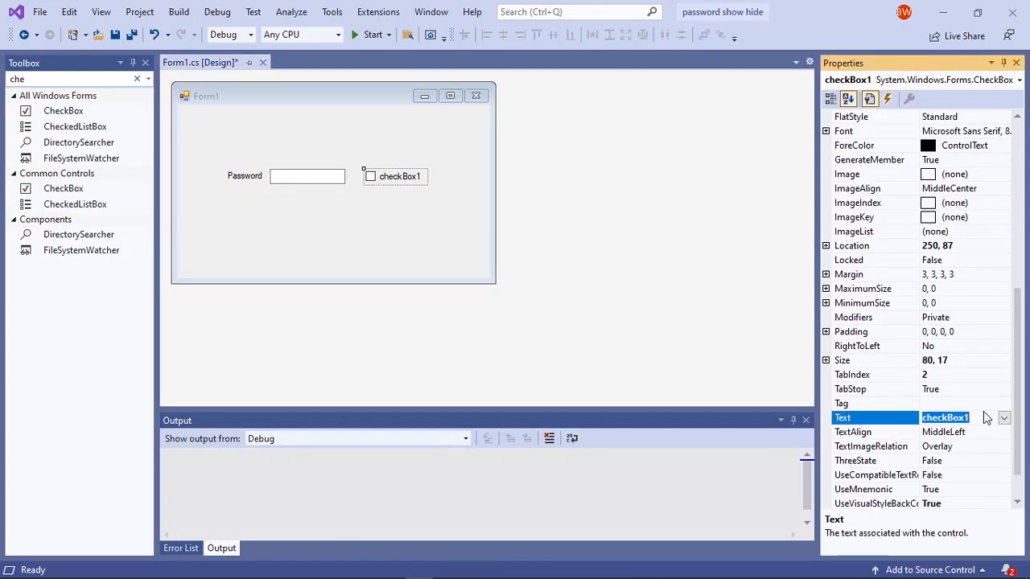
text(Hide)
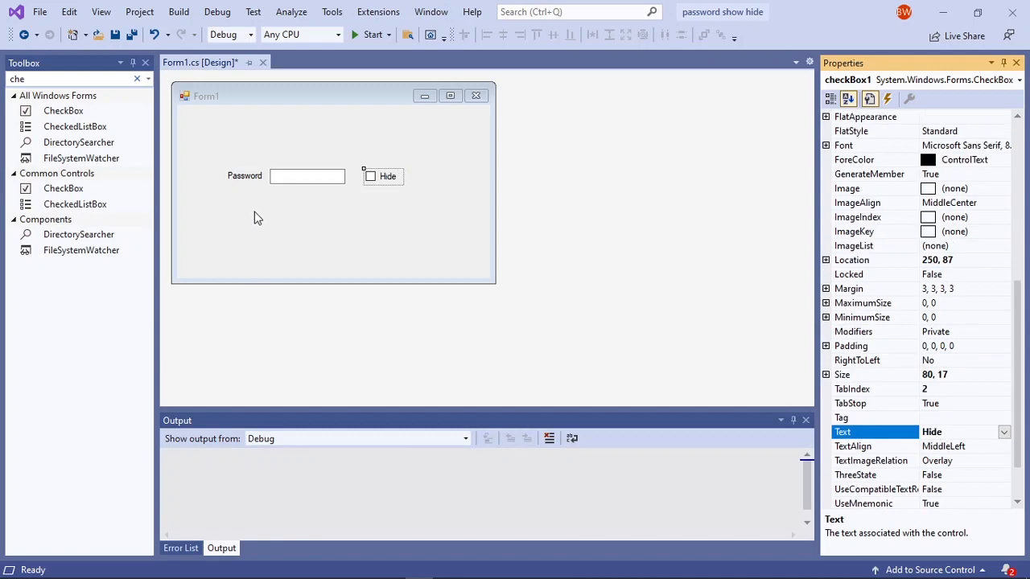
click(244, 175)
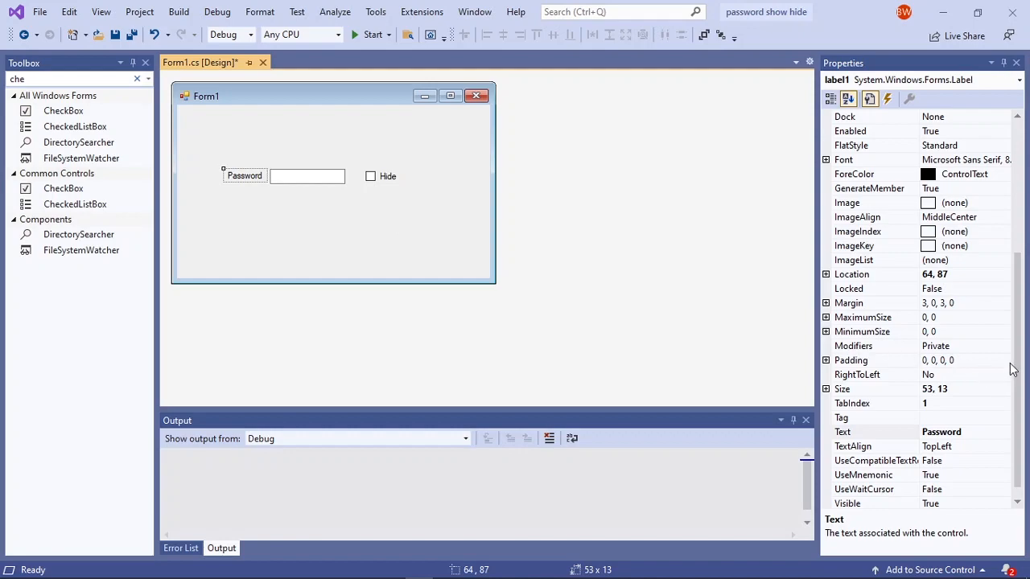
- Rename the controls to lblPassword, txtPassword and checkBoxHide
click(847, 98)
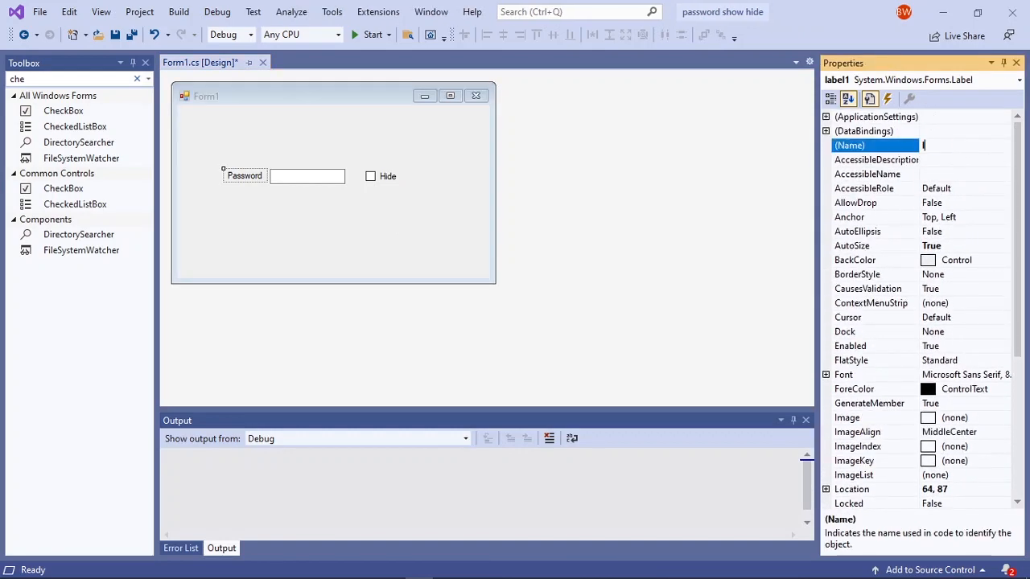
text(lblPassword)
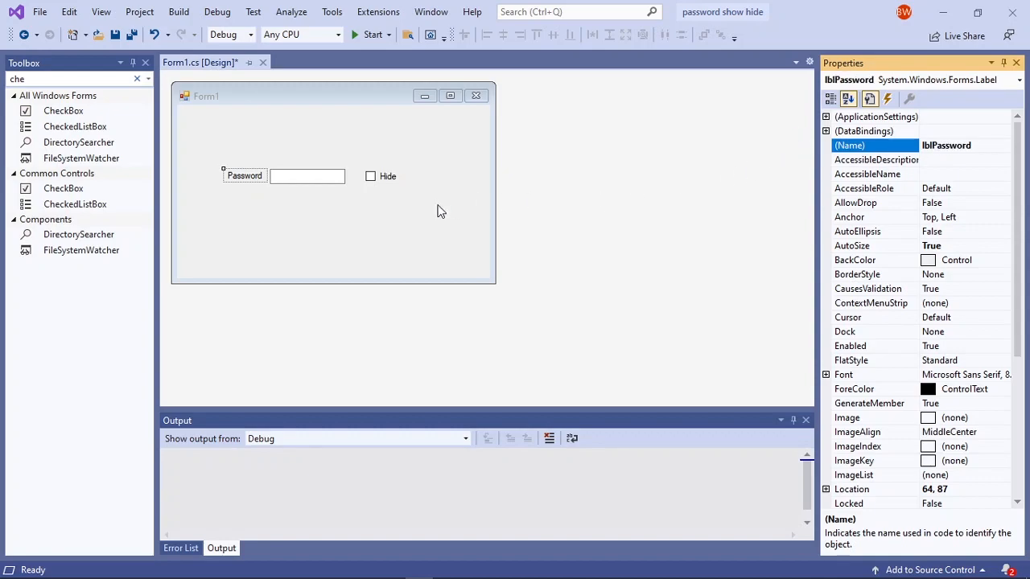
click(306, 176)
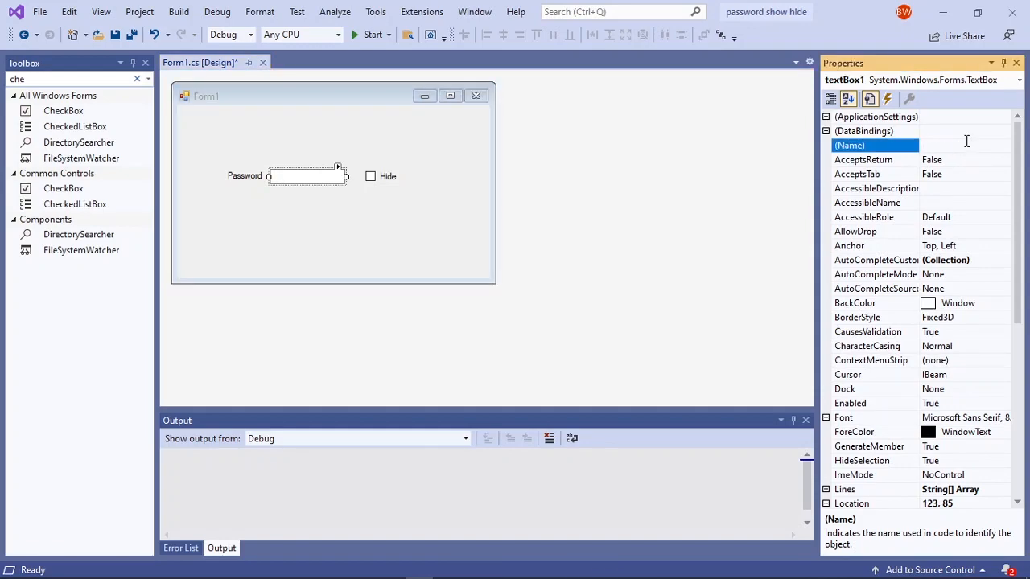
text(txtPassw)
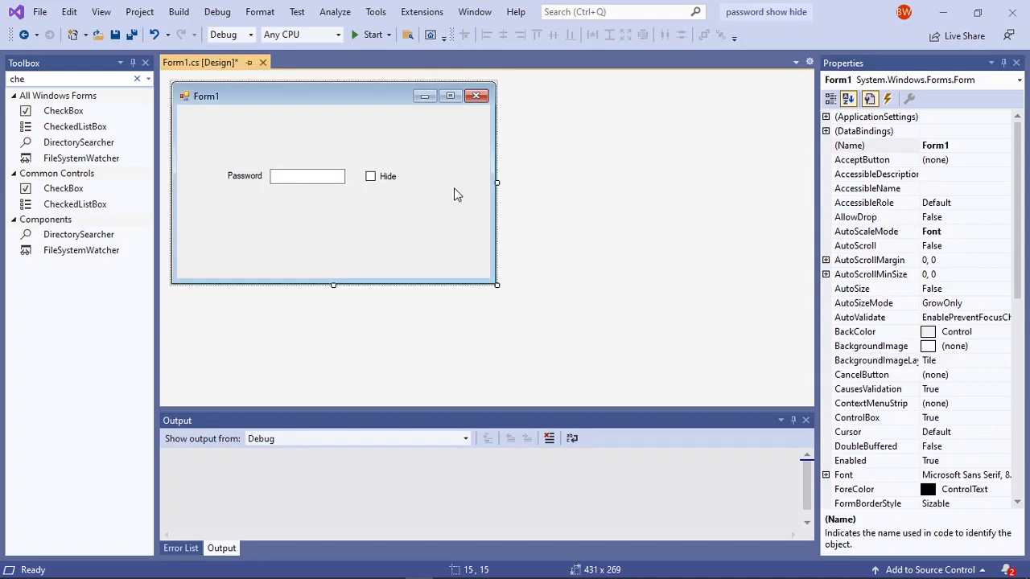
click(371, 177)
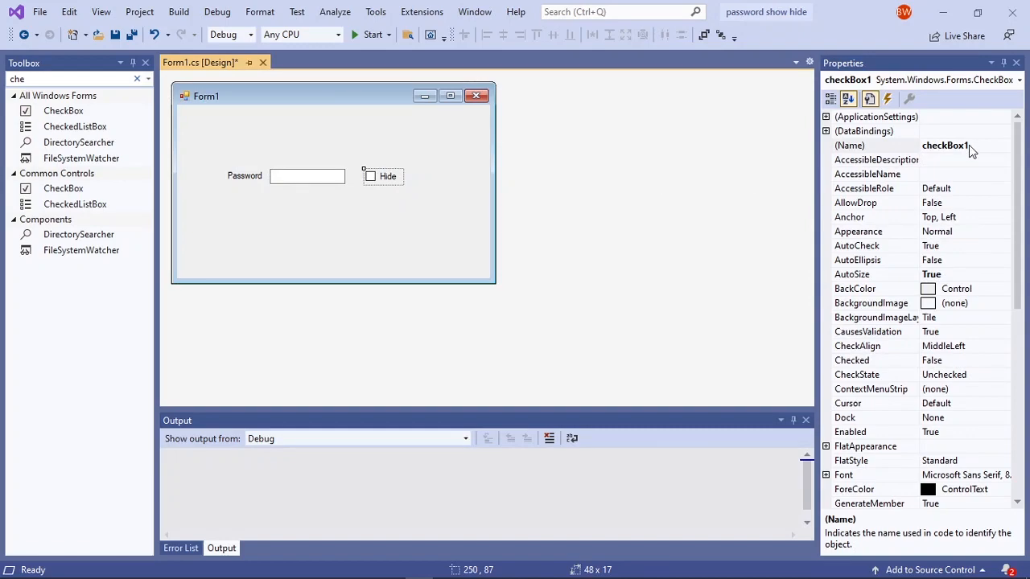
click(958, 145)
text(Hide)
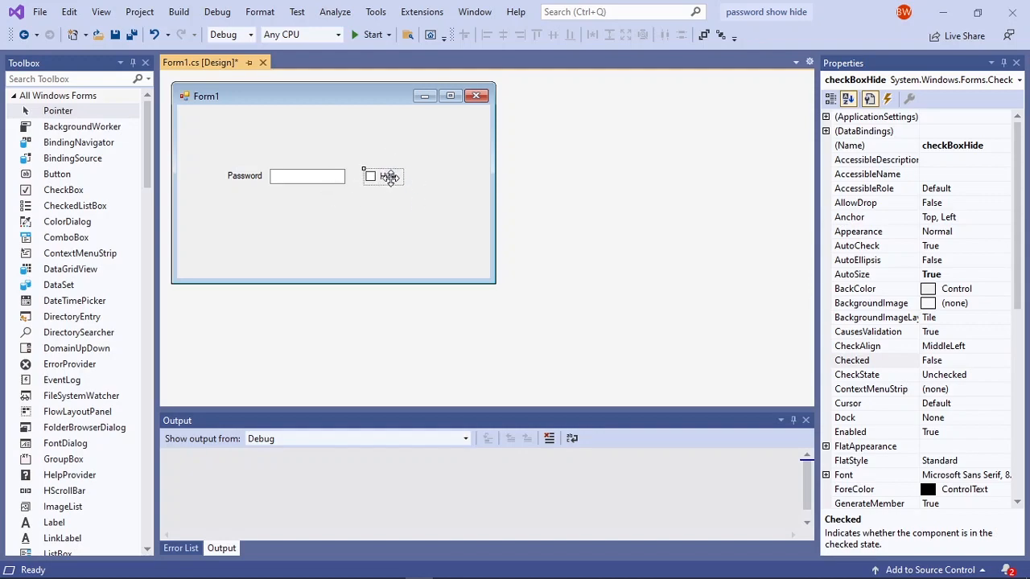
- Generate the Hide checkbox's empty checkBoxHide_CheckedChanged handler in Form1.cs
double_click(389, 177)
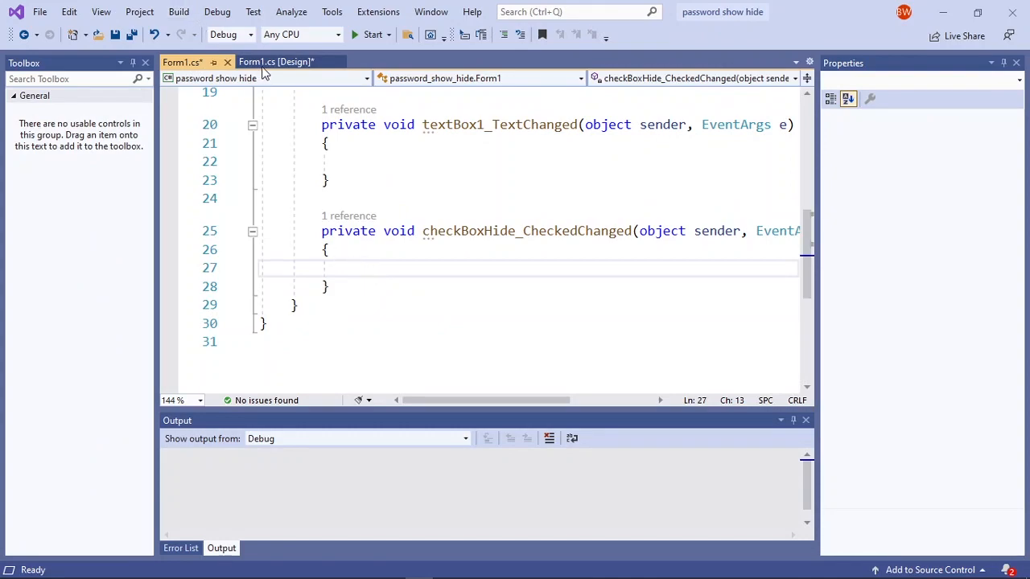
click(276, 62)
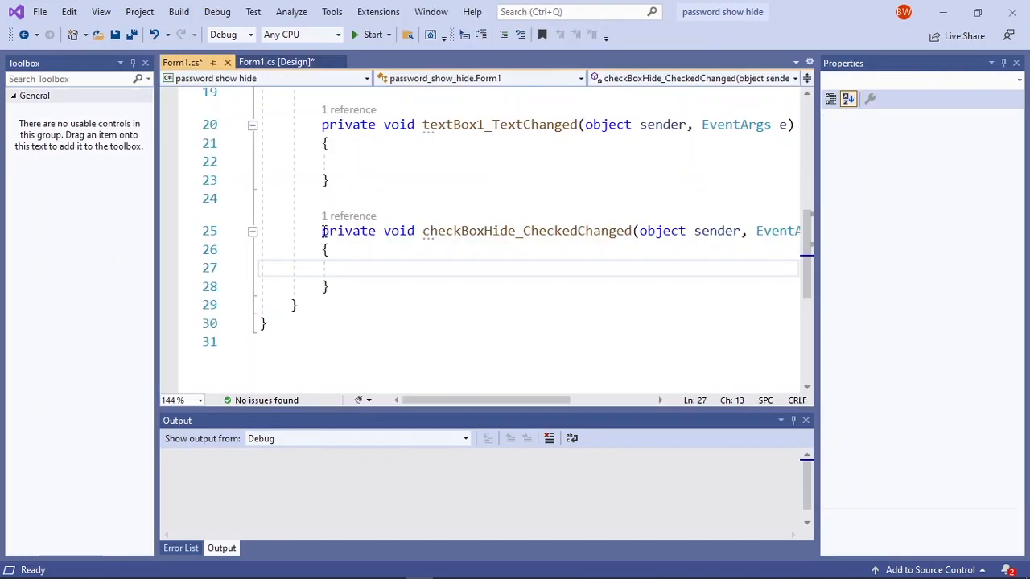
- Write if (checkBoxHide.Checked) txtPassword.UseSystemPasswordChar = true; in the handler
text(if)
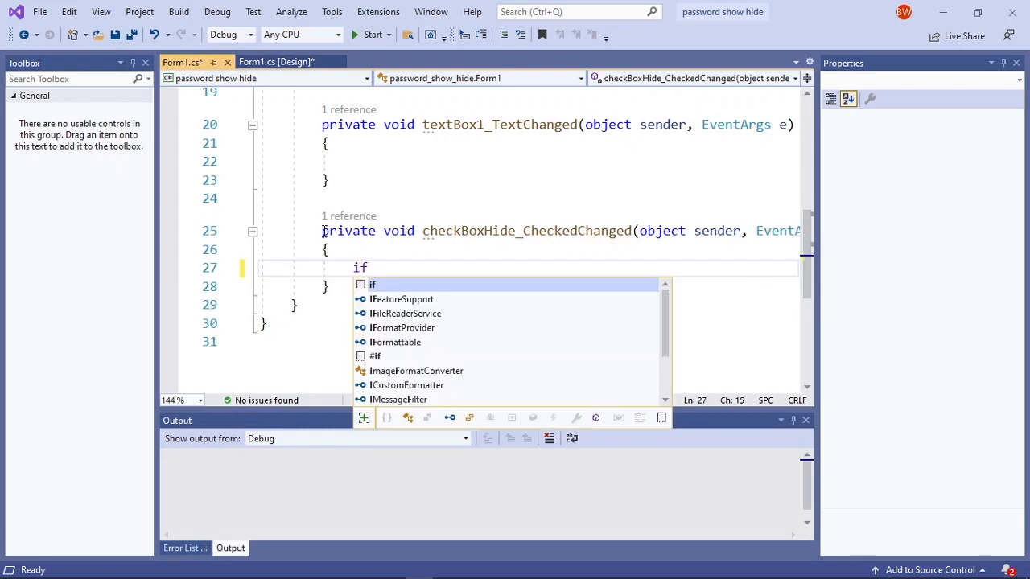
text(()
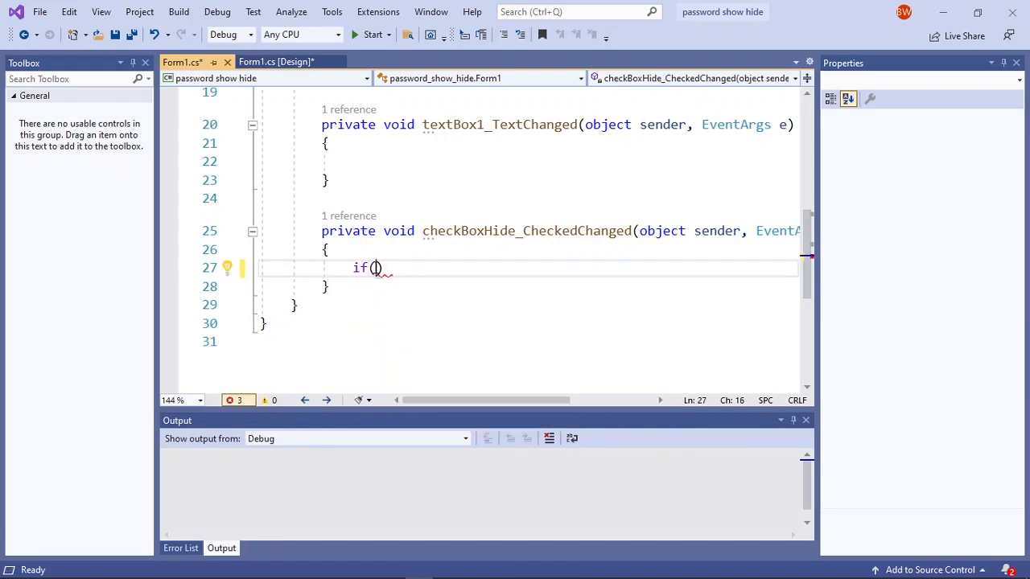
text(checkBoxHide)
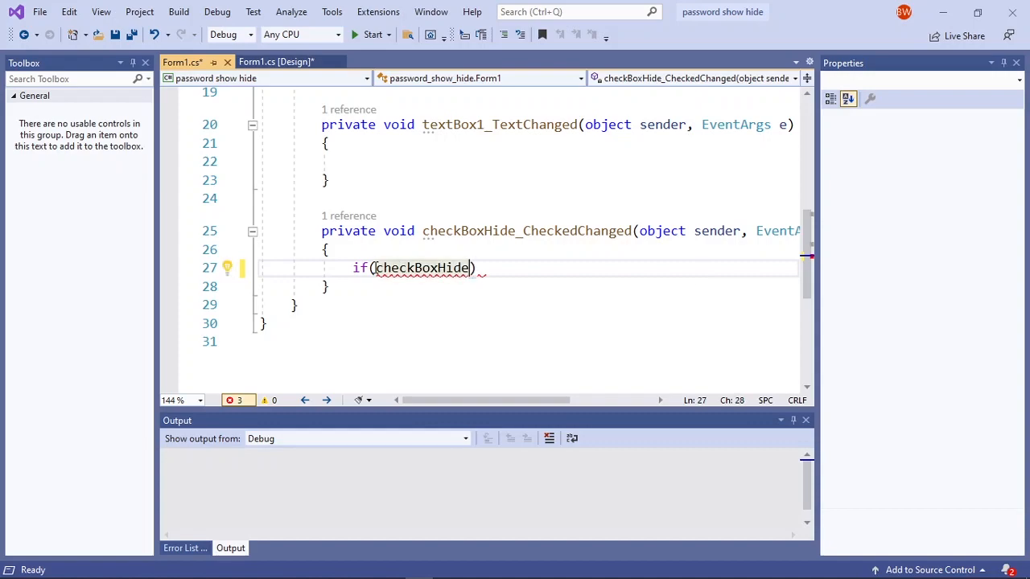
text(.Checked)
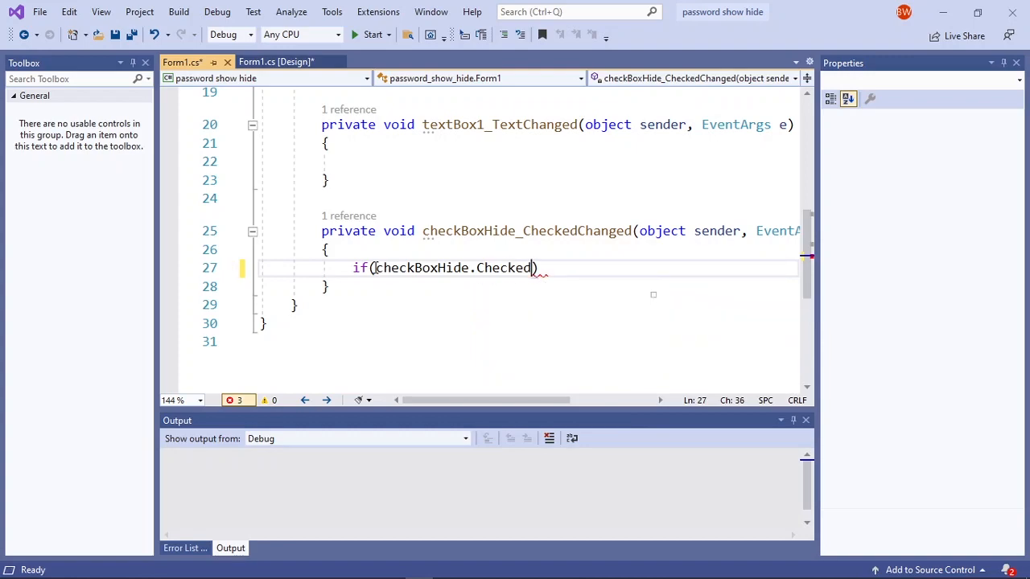
text())
text({)
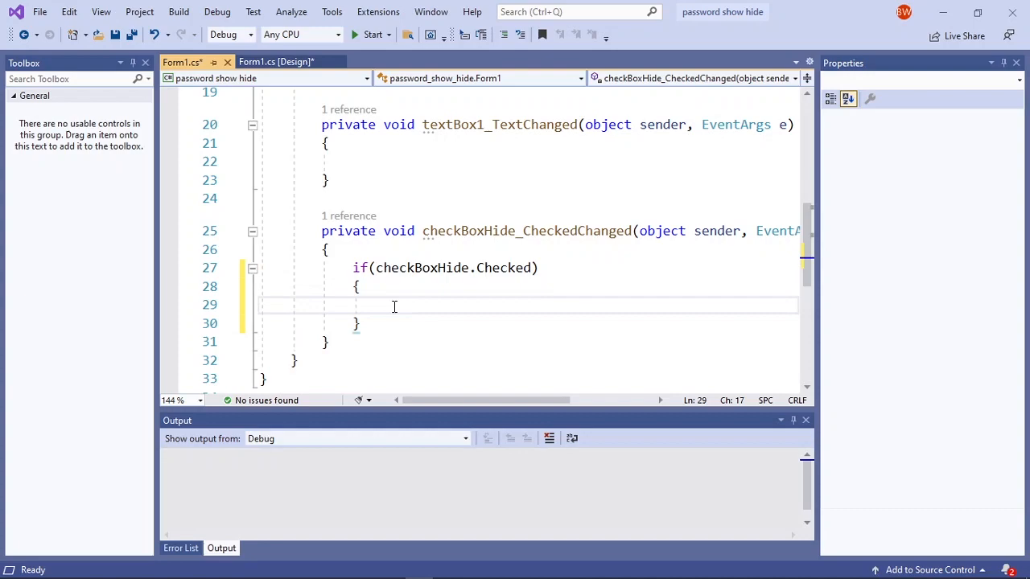
text(txt)
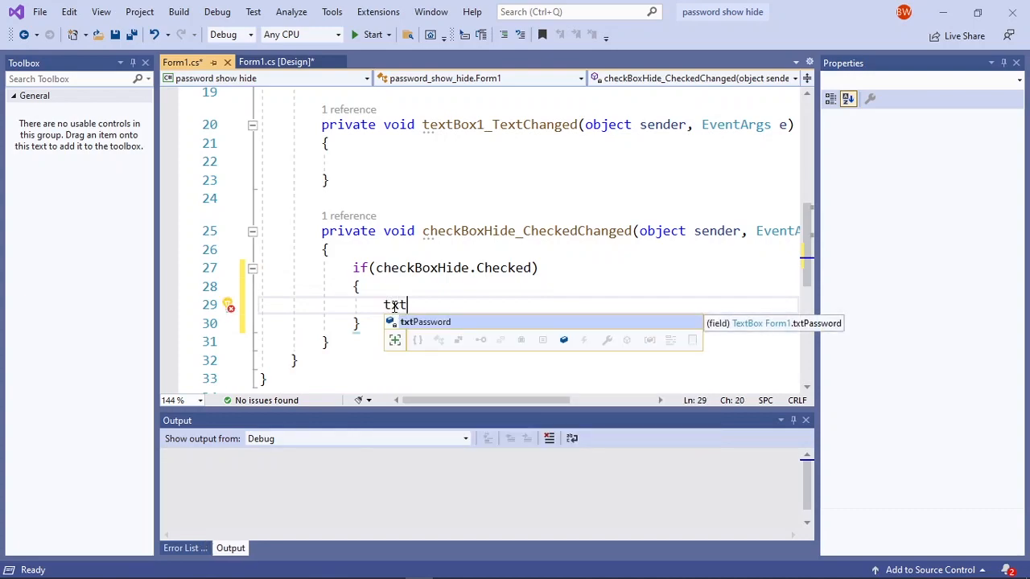
key(Tab)
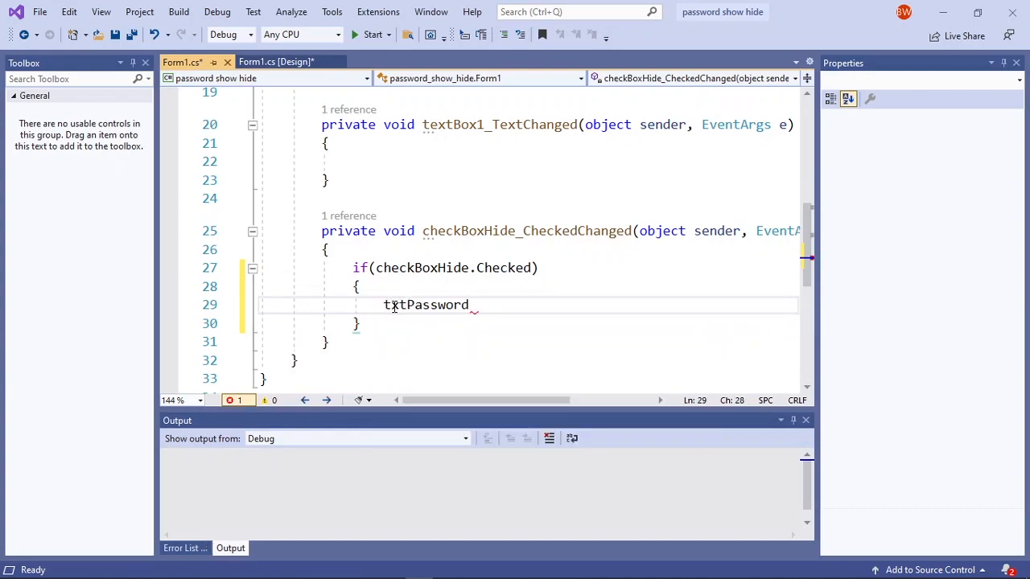
text(.UseSystemPasswordChar)
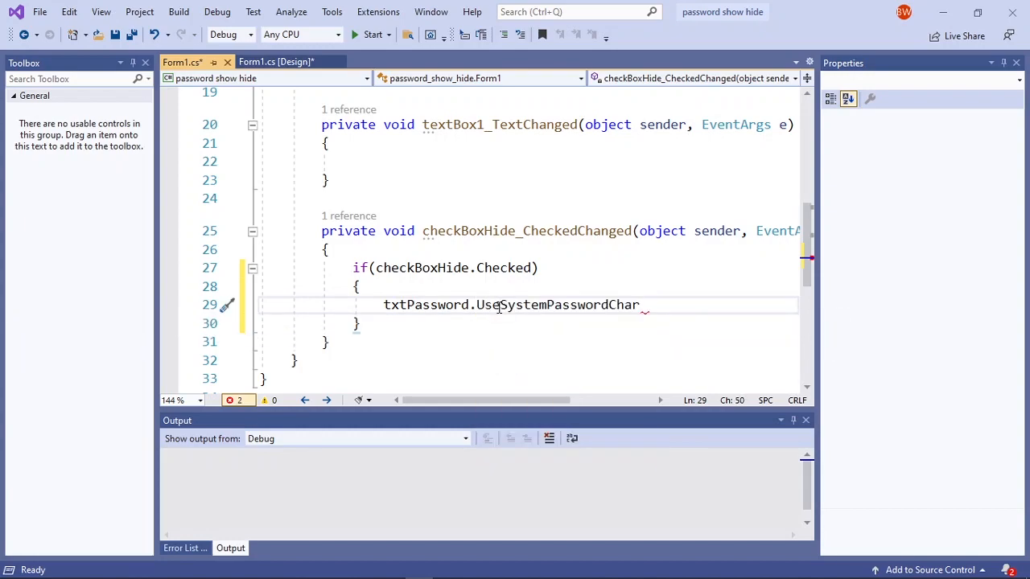
text(=)
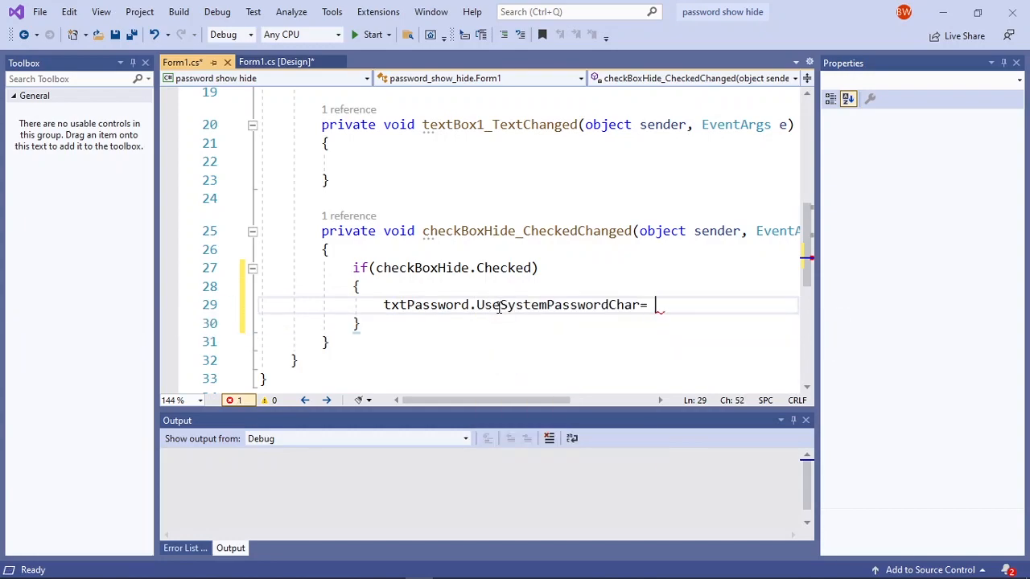
text(ture)
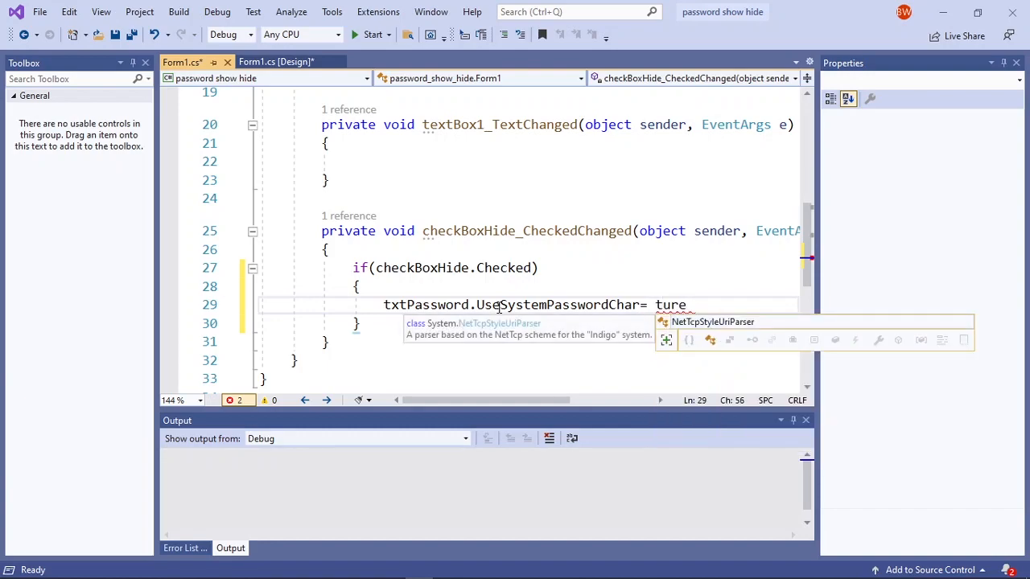
key(BackSpace)
text(rue;)
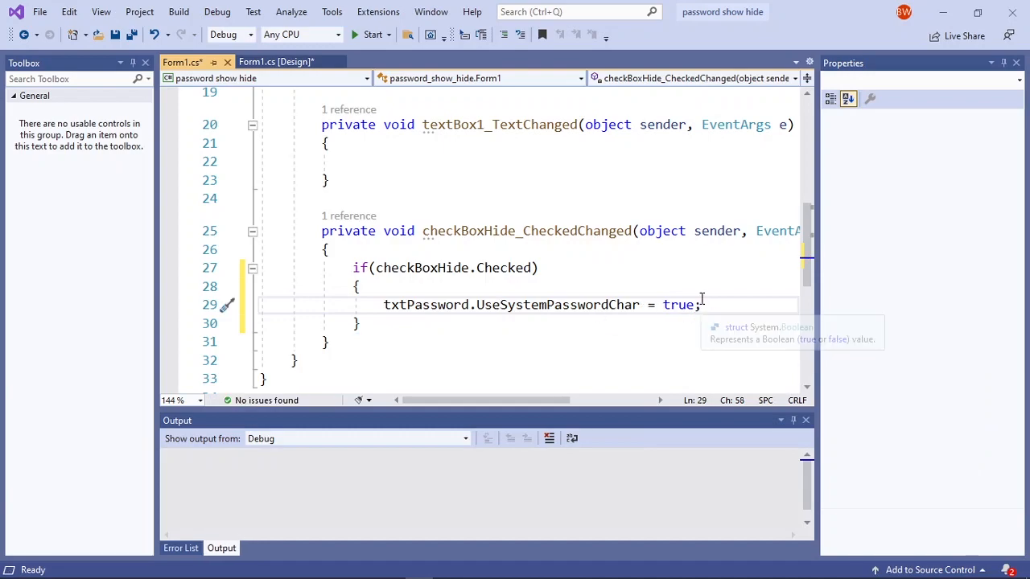
- Add the closing braces to the if block and recheck the UseSystemPasswordChar line
double_click(558, 304)
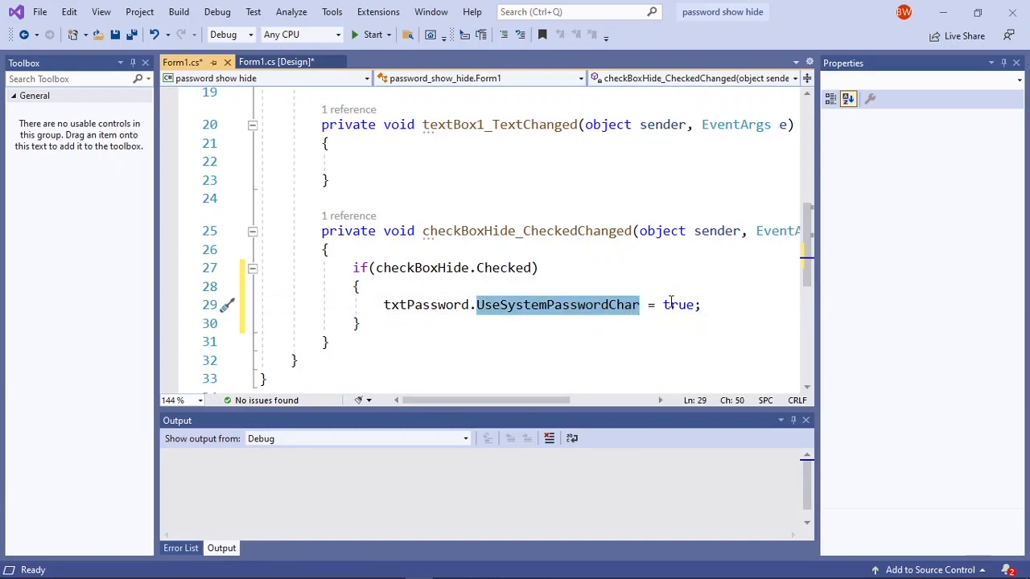
click(701, 305)
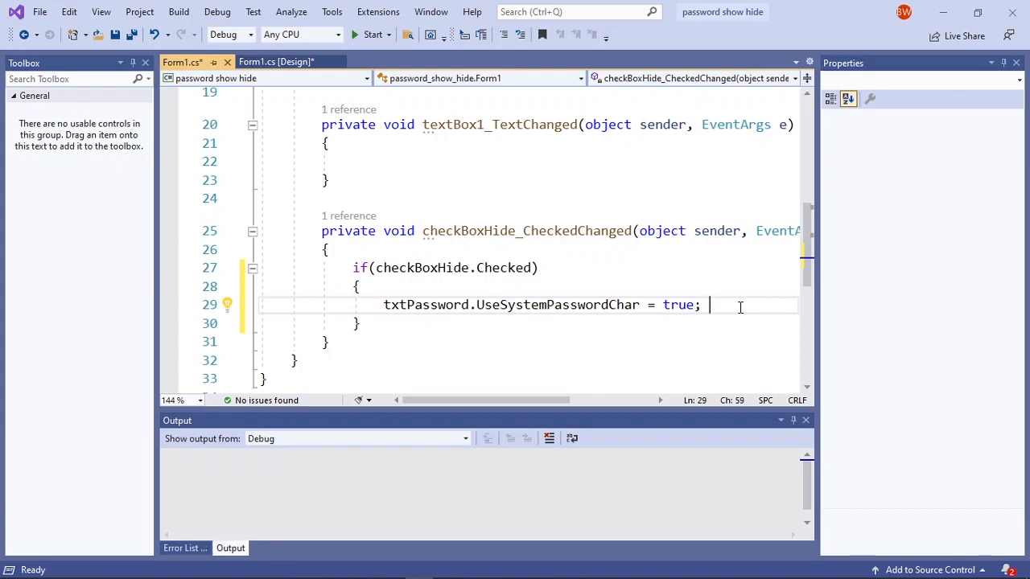
text(***)
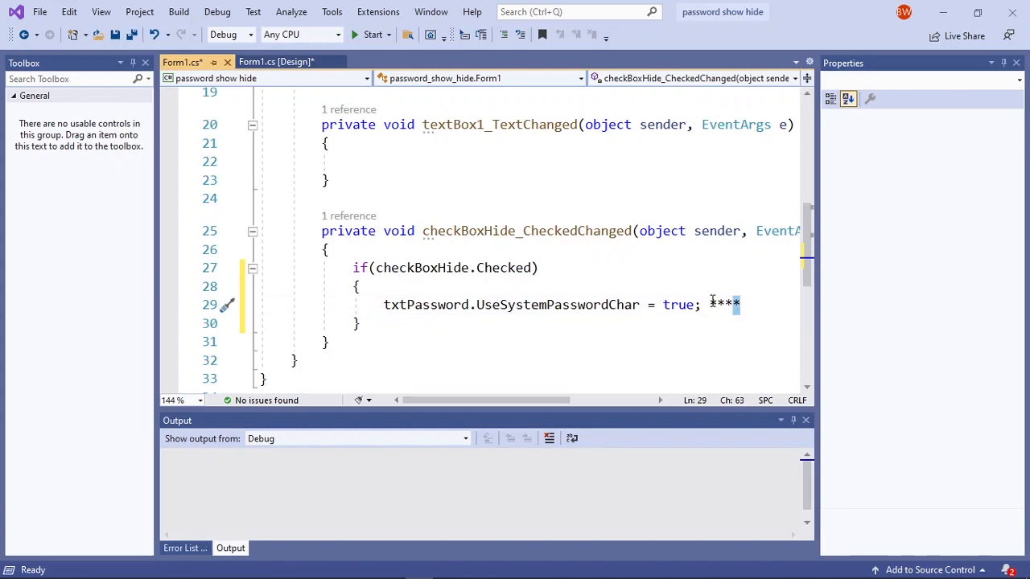
text(]])
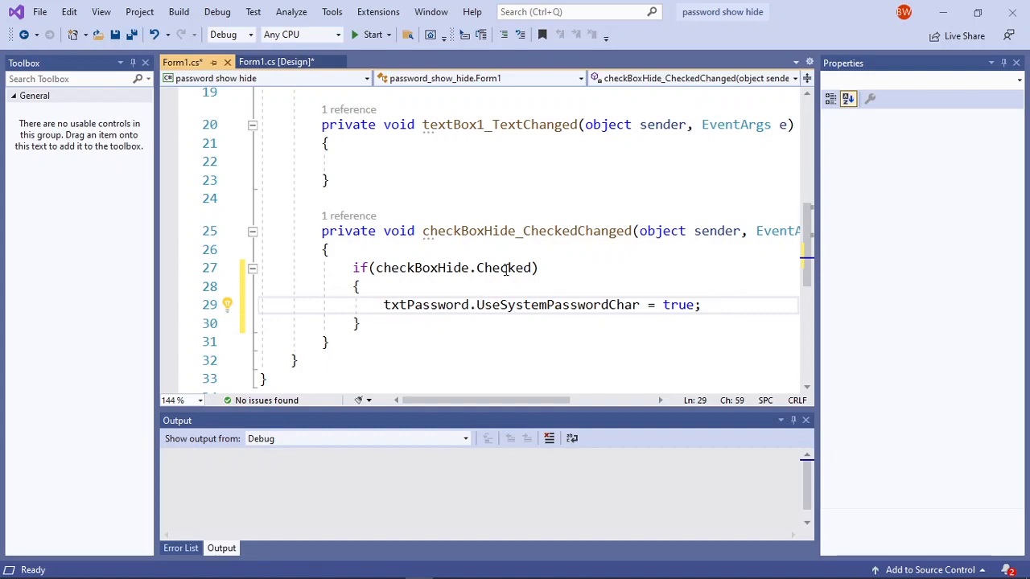
mouse_move(534, 260)
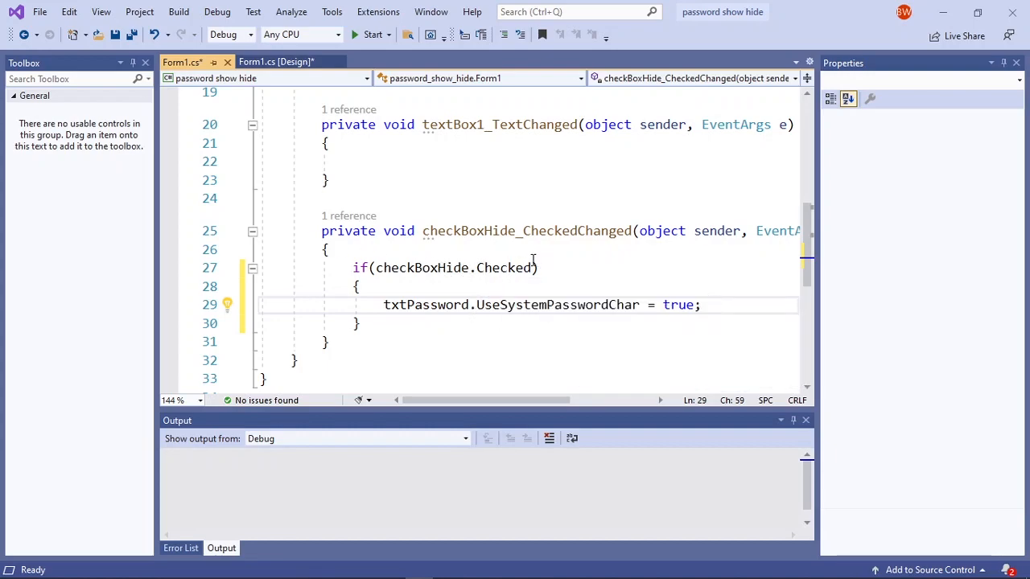
click(276, 62)
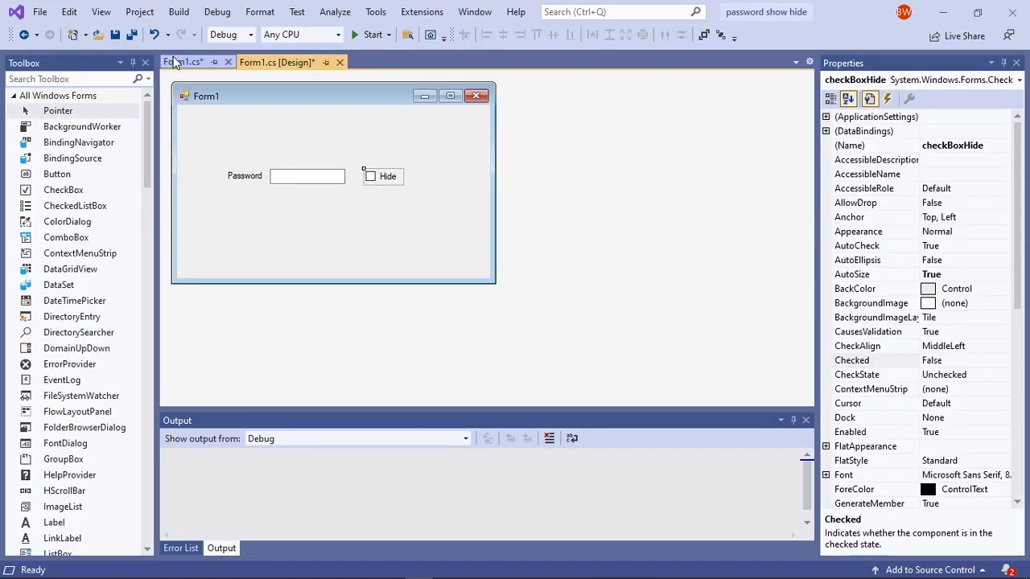
click(185, 62)
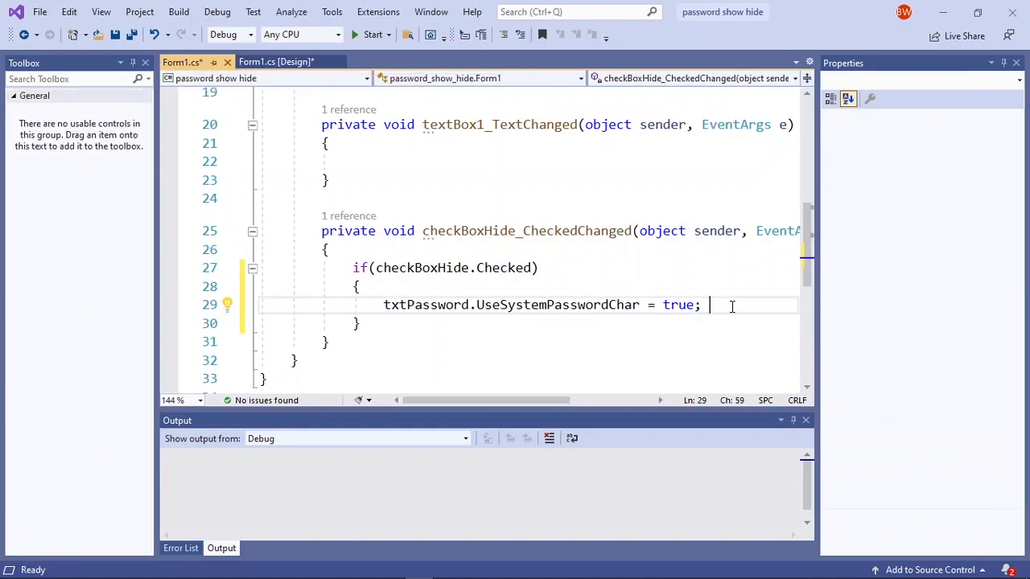
mouse_move(583, 306)
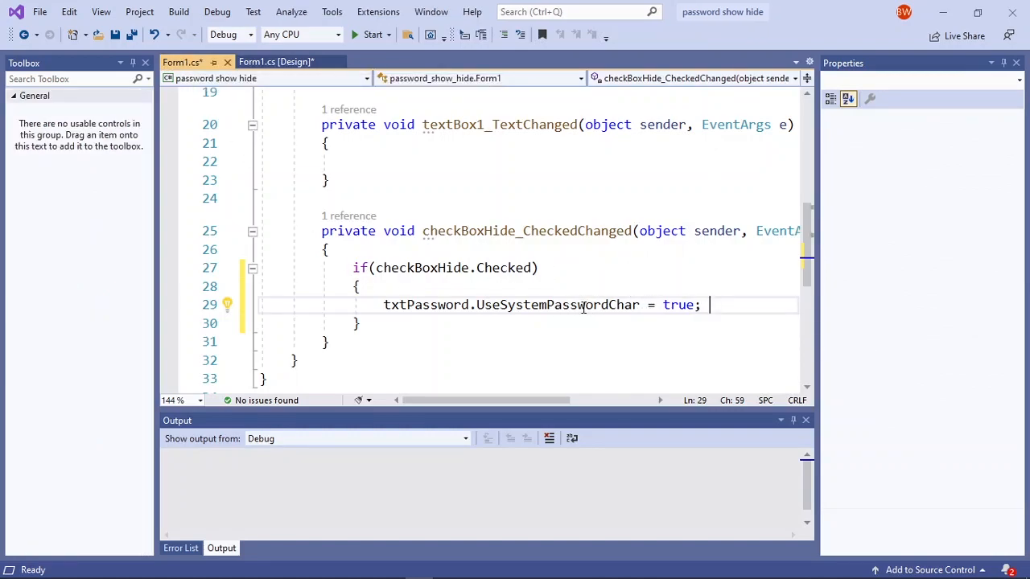
mouse_move(679, 304)
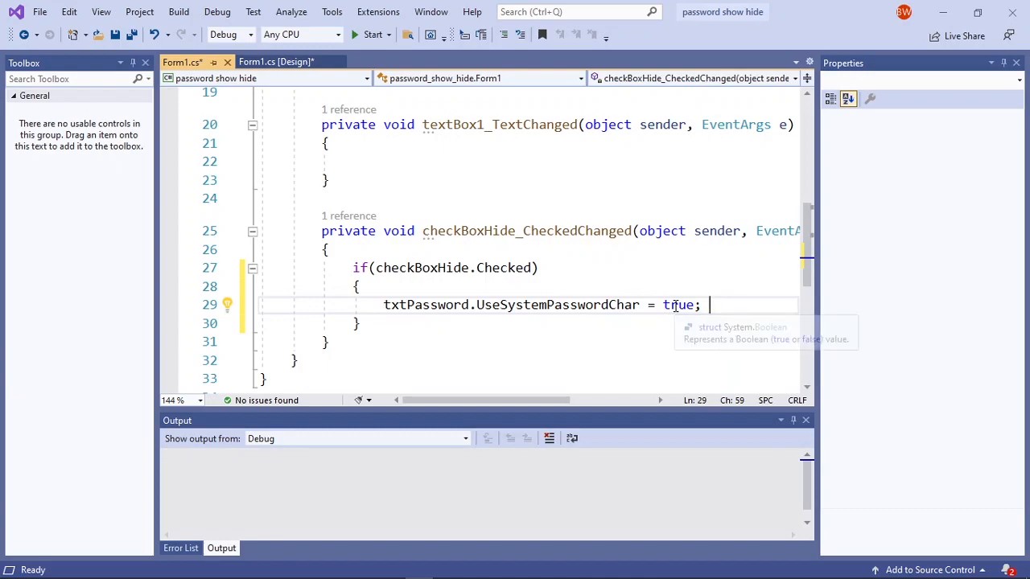
mouse_move(565, 278)
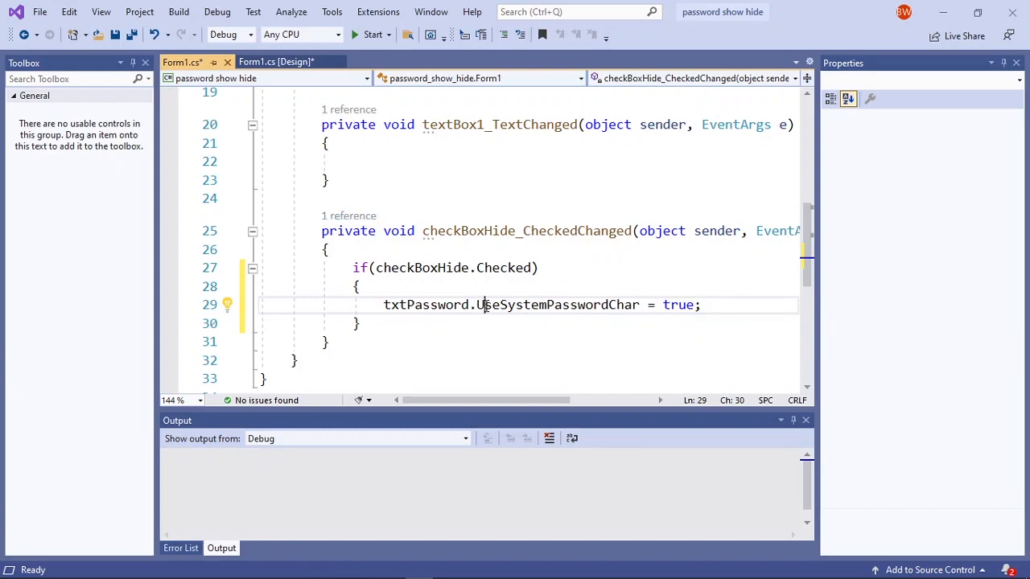
double_click(547, 305)
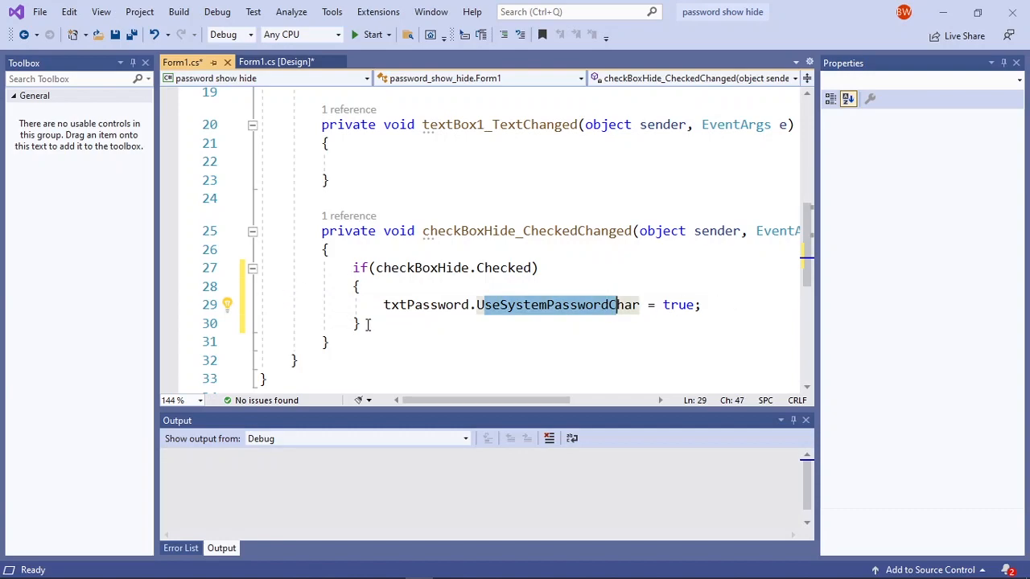
- Add an else block setting txtPassword.UseSystemPasswordChar = false
text(e)
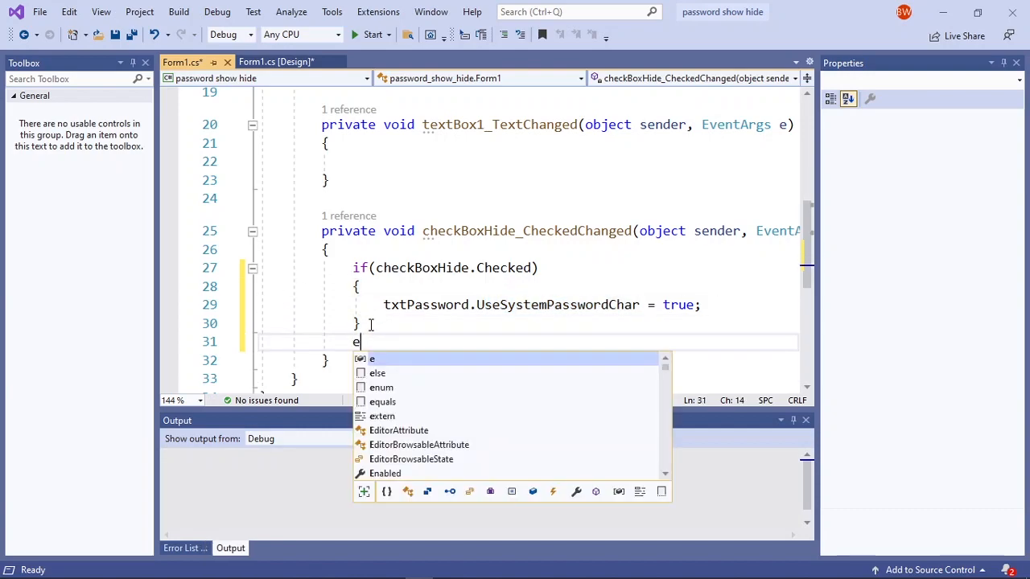
text(lse)
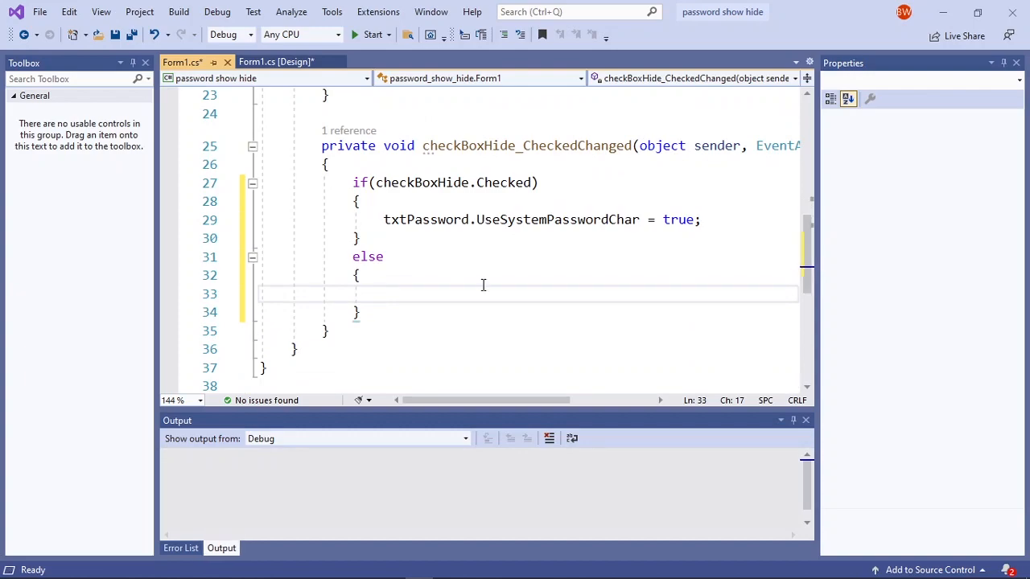
text(txtPassword)
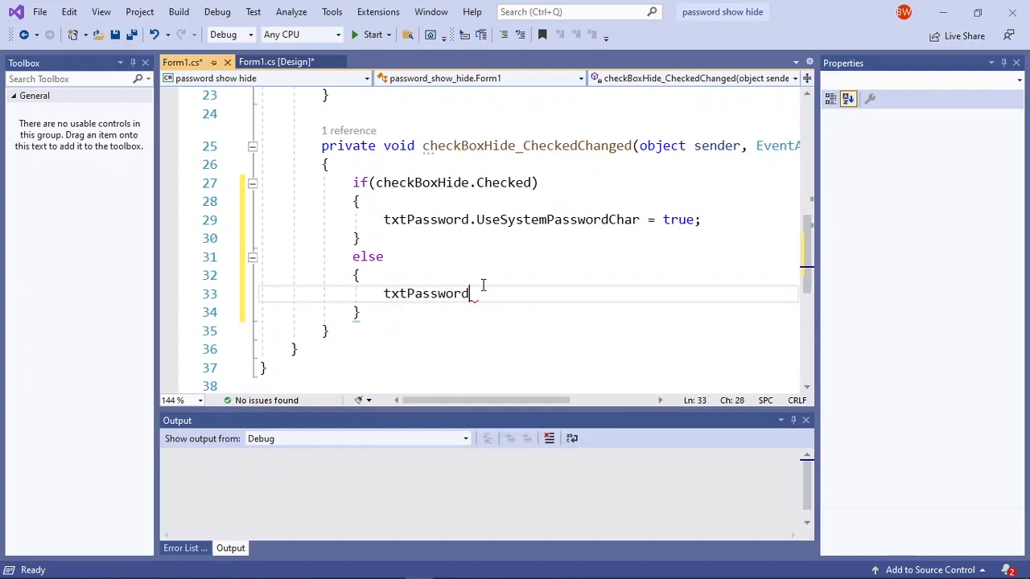
text(.UseSystemPasswordChar)
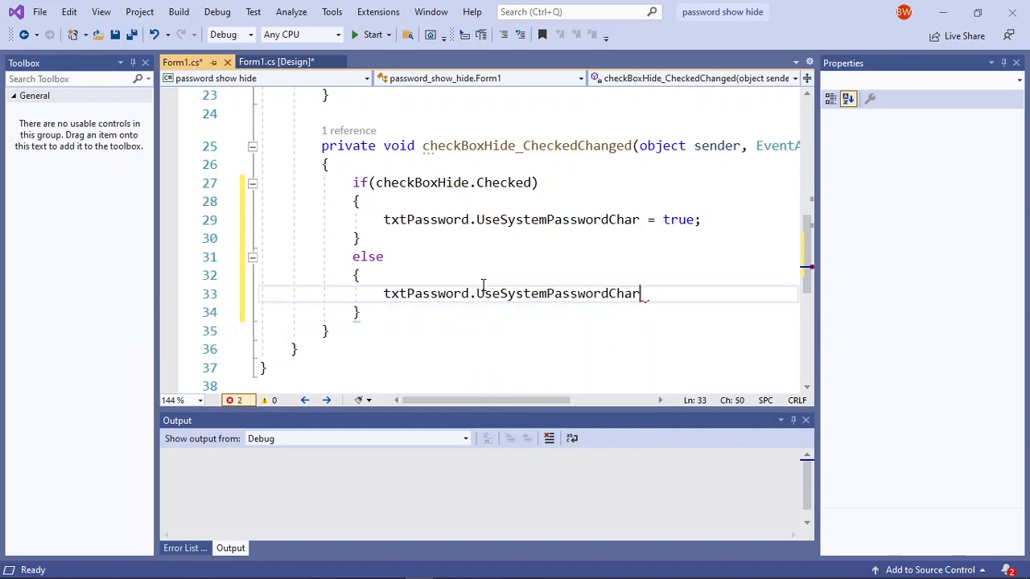
text(=)
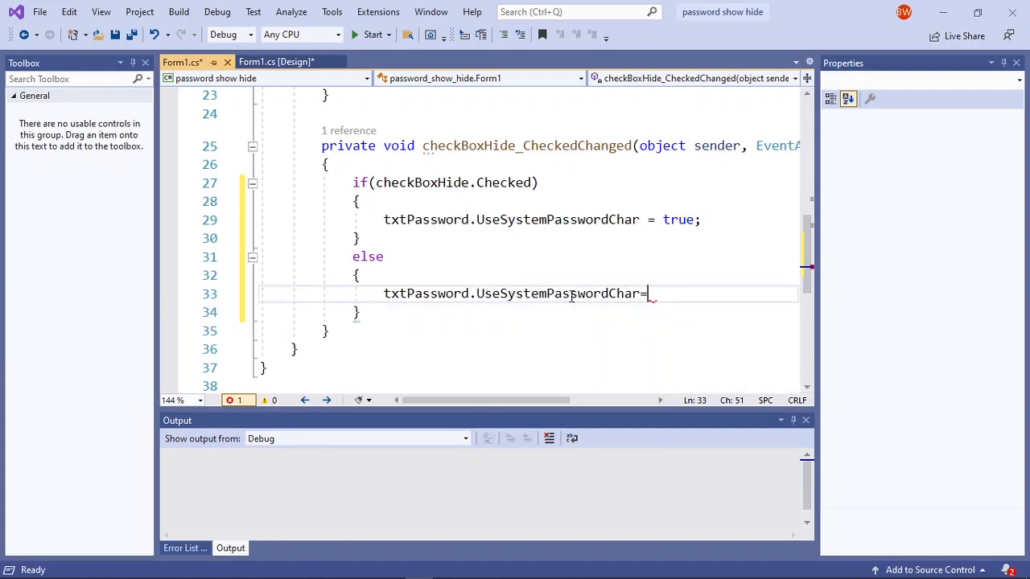
text(false;)
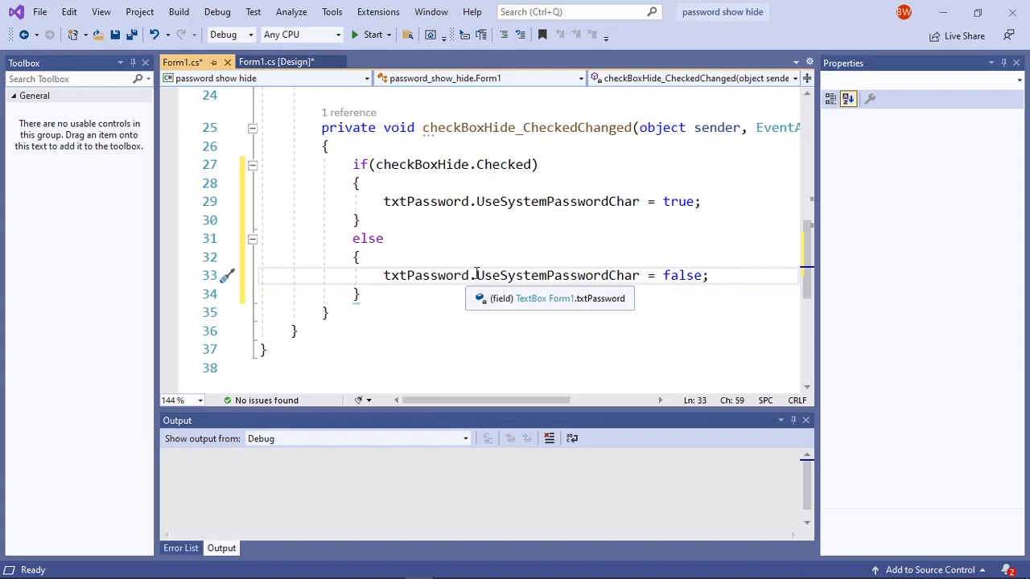
double_click(557, 275)
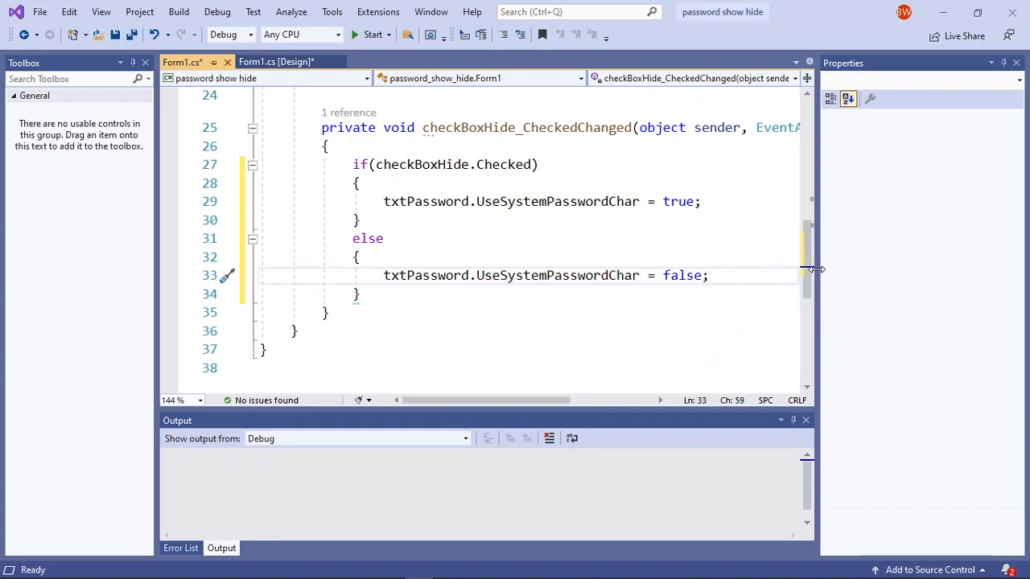
click(709, 275)
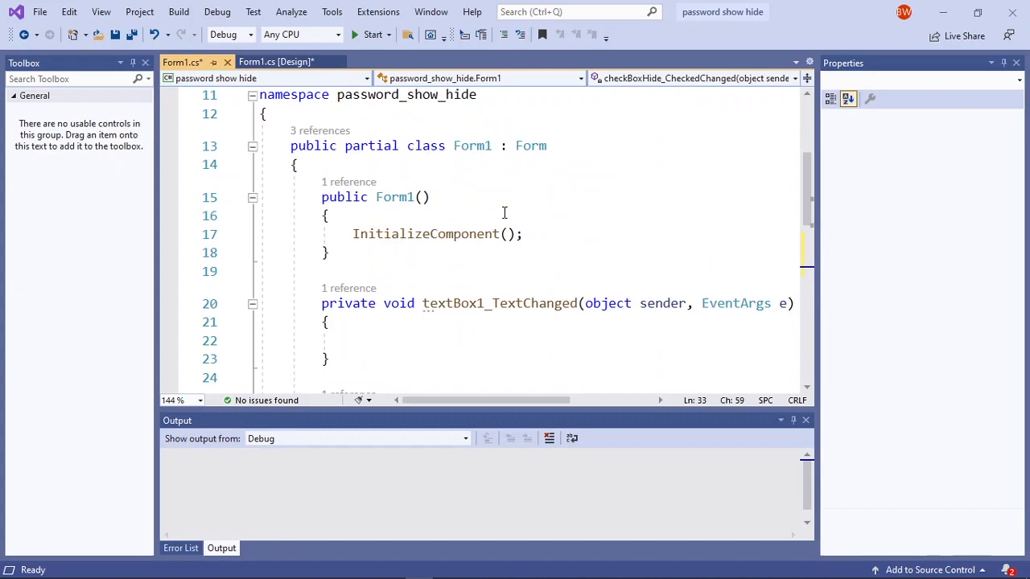
- Add txtPassword.UseSystemPasswordChar = true; below InitializeComponent() in the constructor
scroll(down, 3)
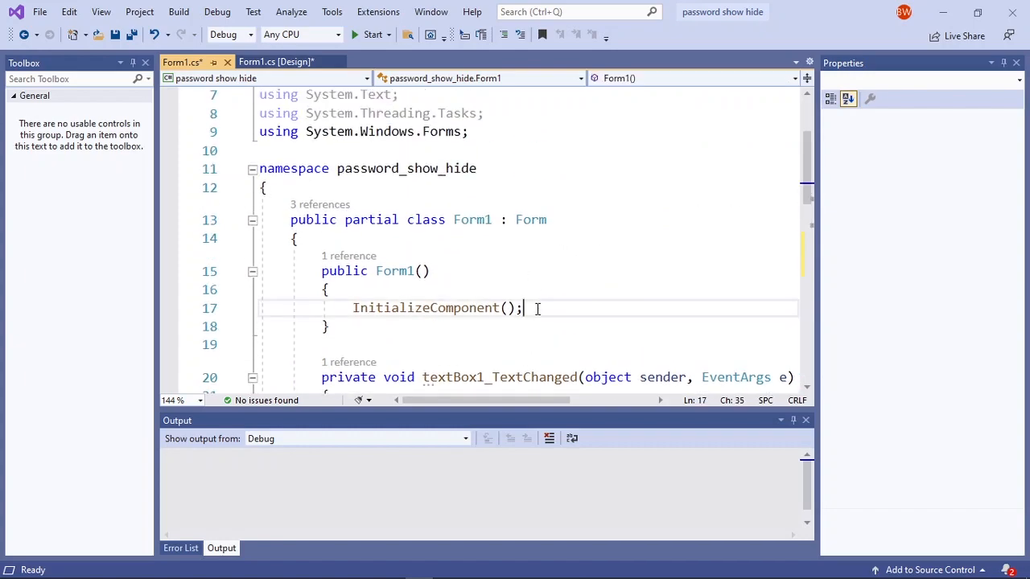
text(txtPassword.UseSystemPasswordChar = true;)
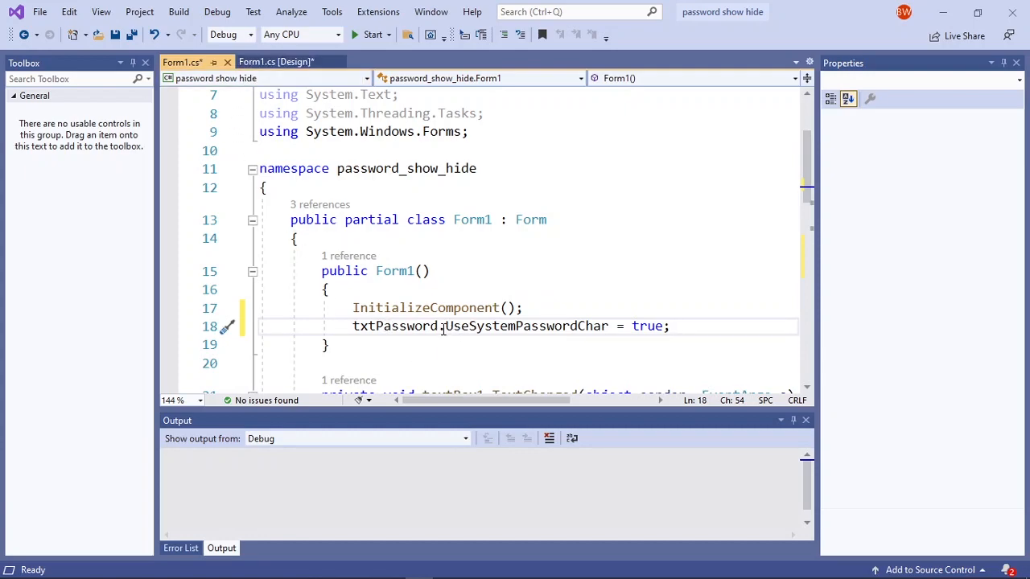
double_click(478, 325)
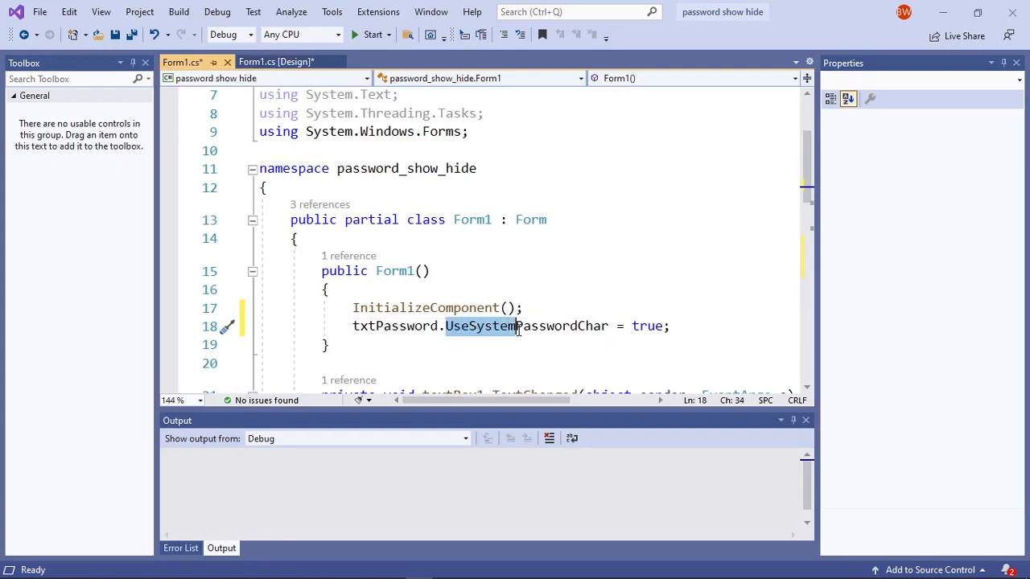
double_click(563, 325)
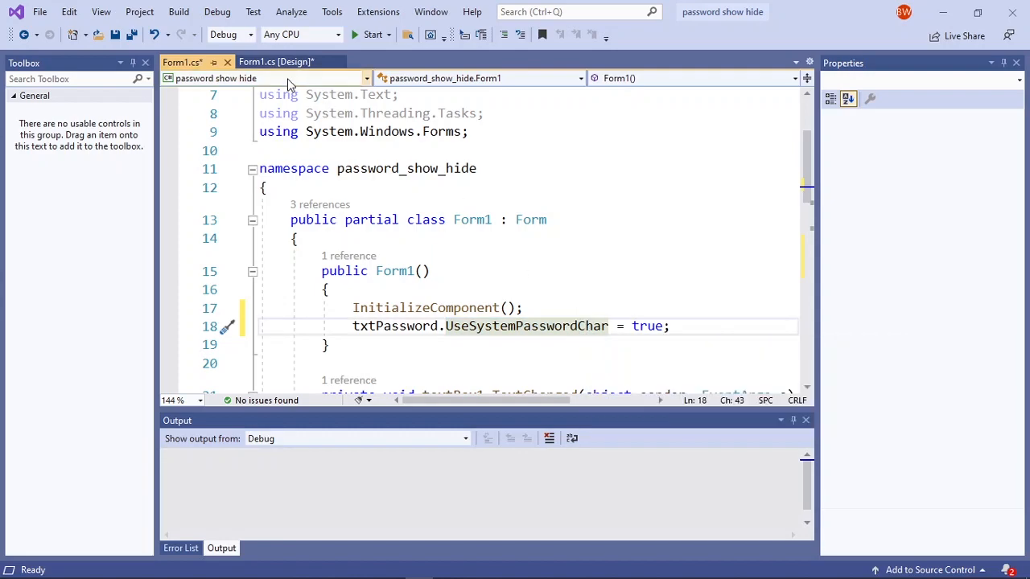
- Set checkBoxHide's Checked property to True in the designer and run the app
click(276, 61)
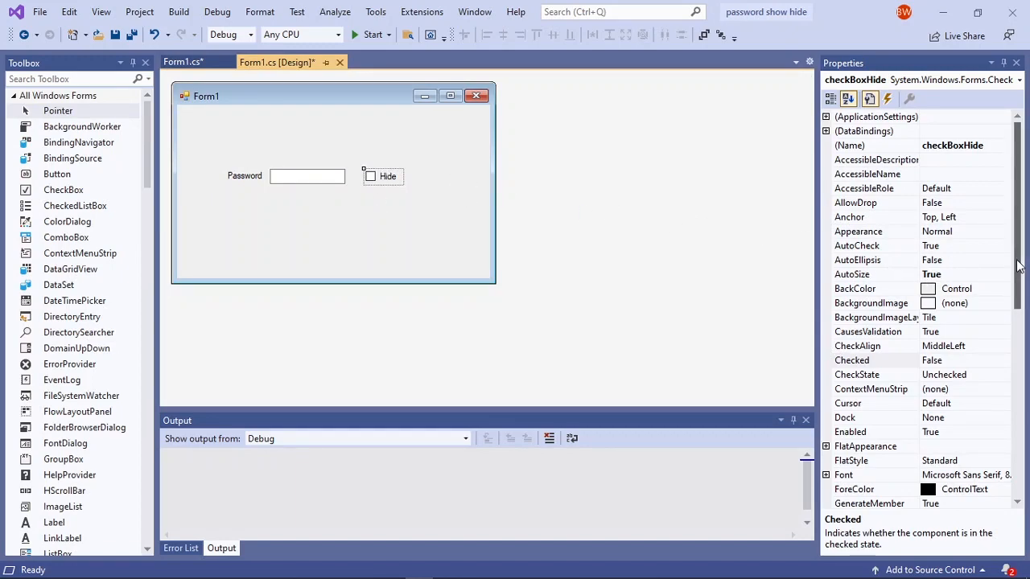
click(875, 332)
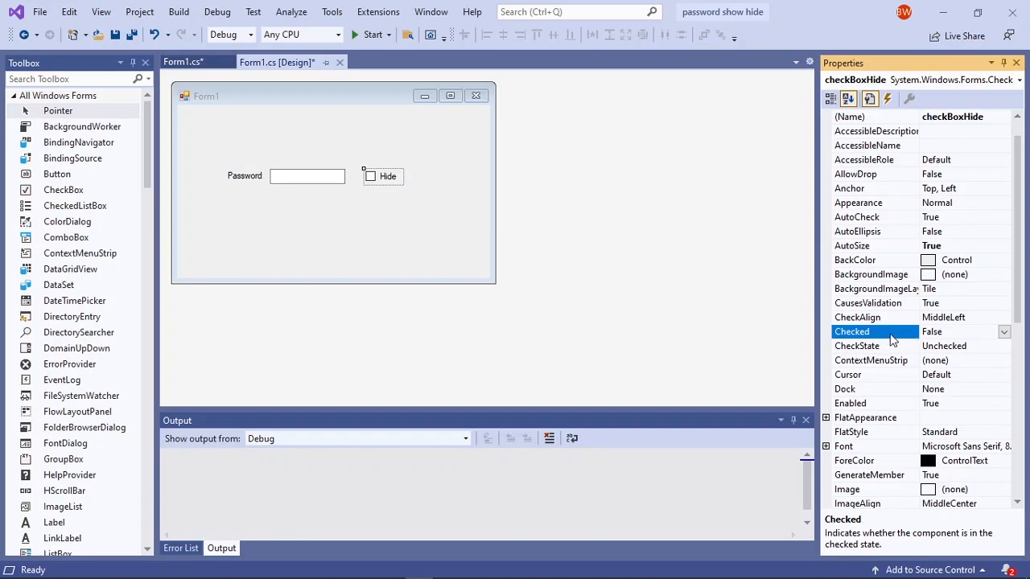
click(1004, 332)
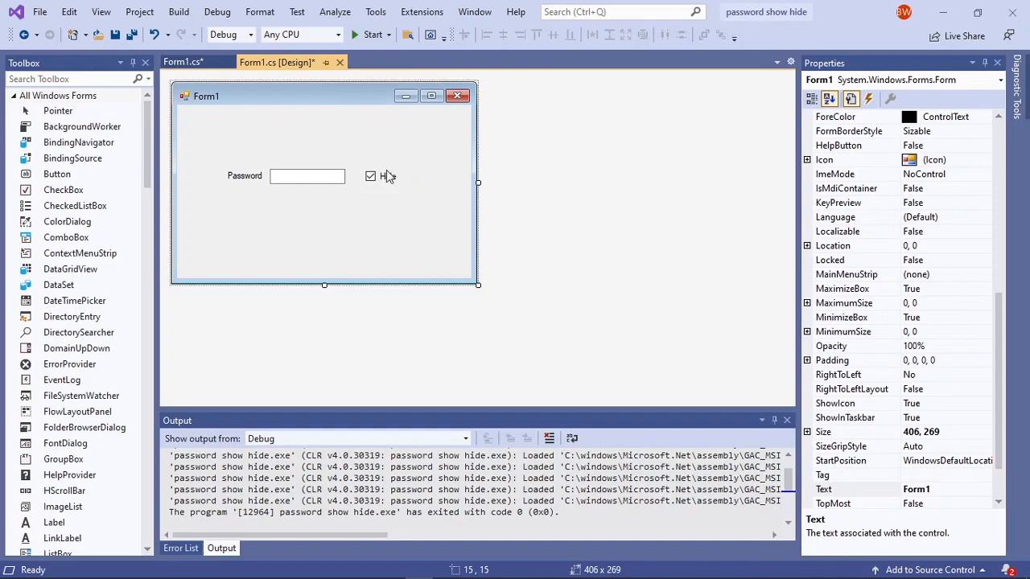
click(371, 34)
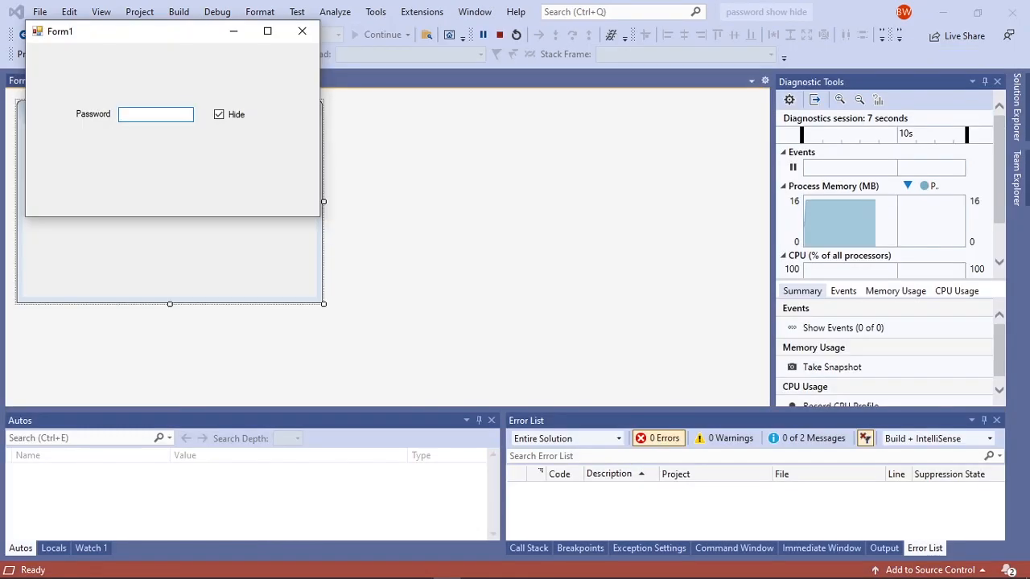
click(155, 113)
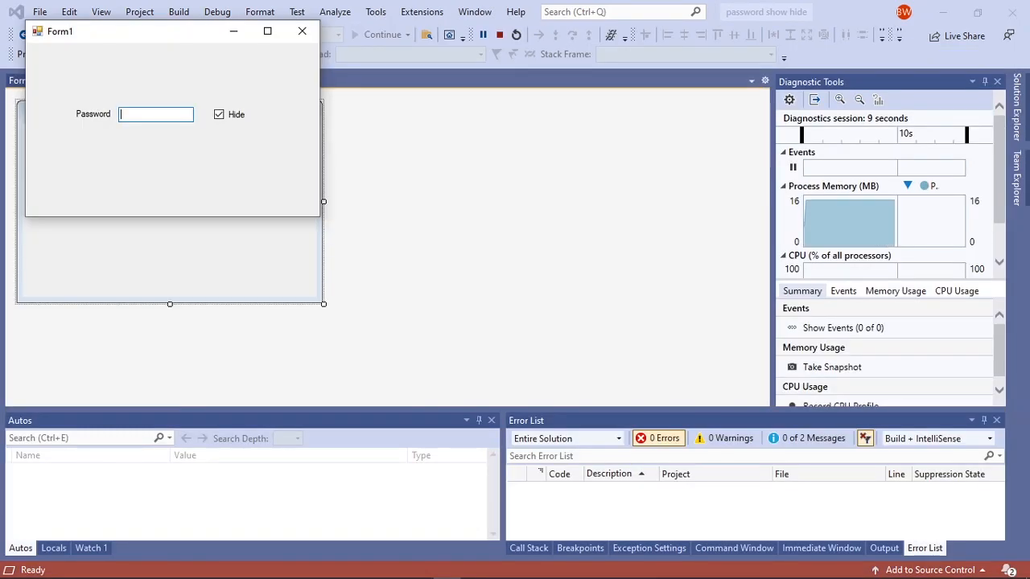
text(•••••)
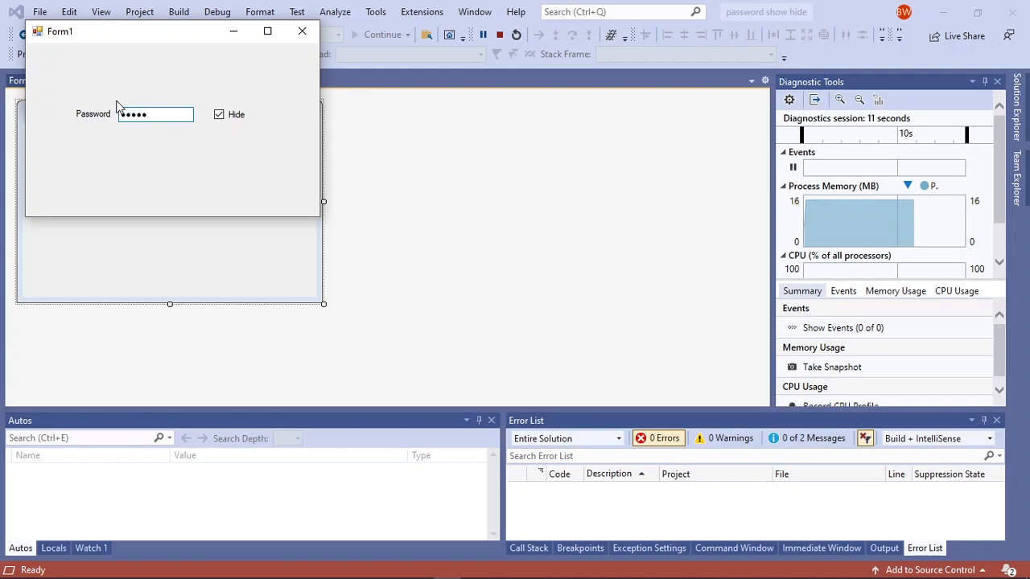
click(218, 114)
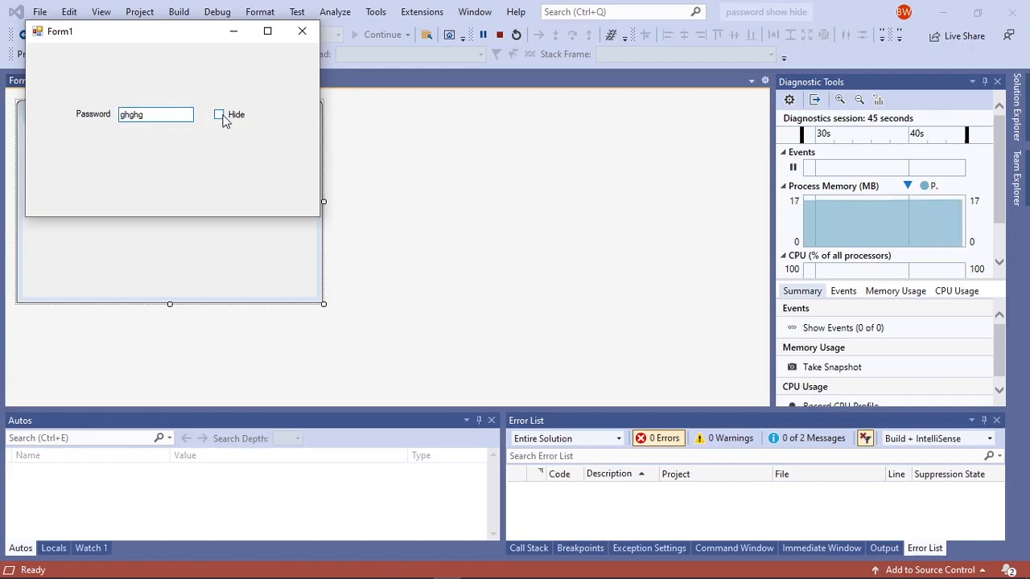
click(219, 115)
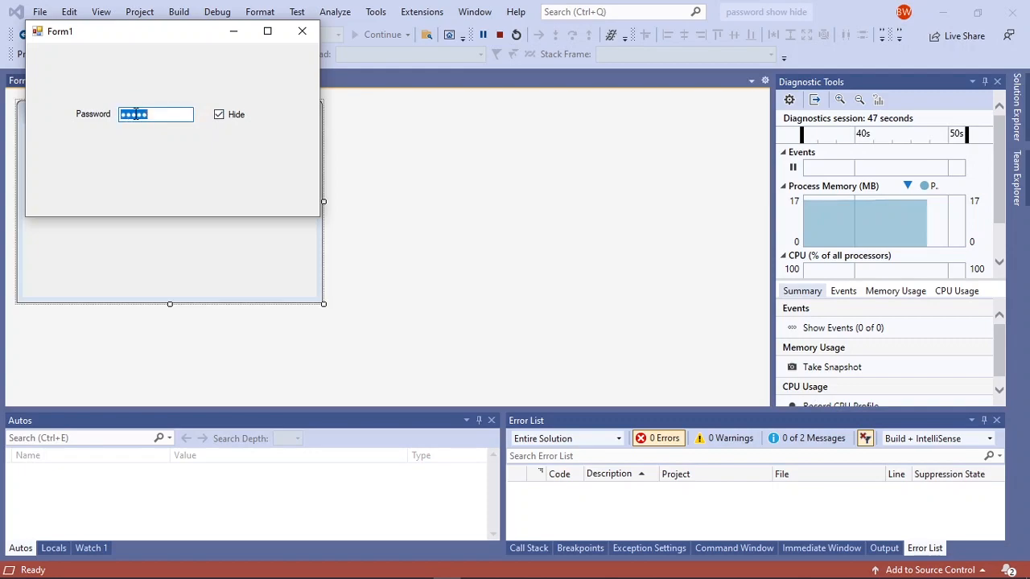